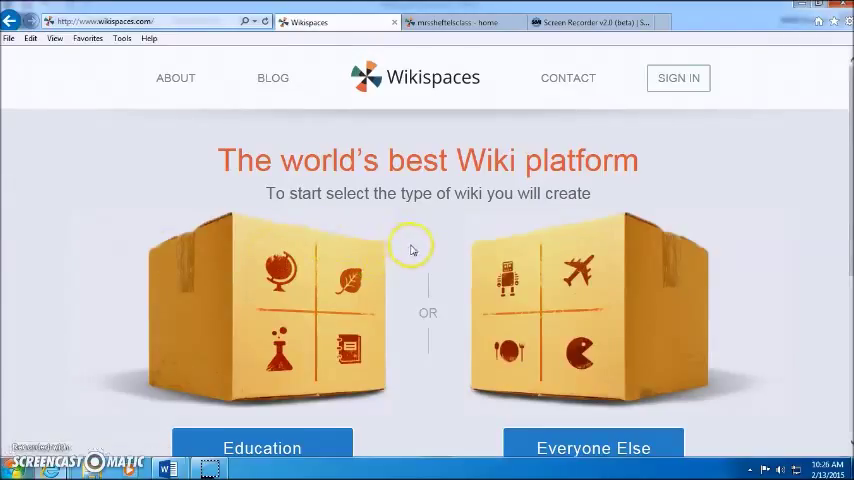
mouse_move(416, 252)
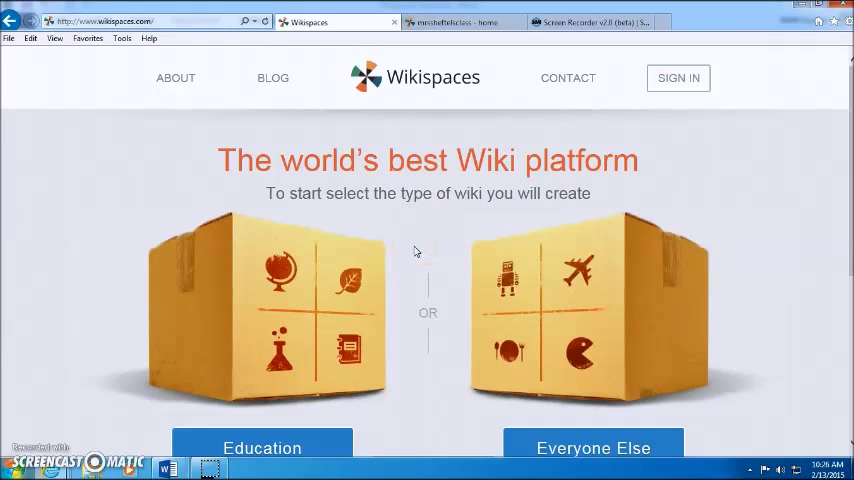
- Choose the Education wiki type to reach the free classroom sign-up page
scroll("down", 3)
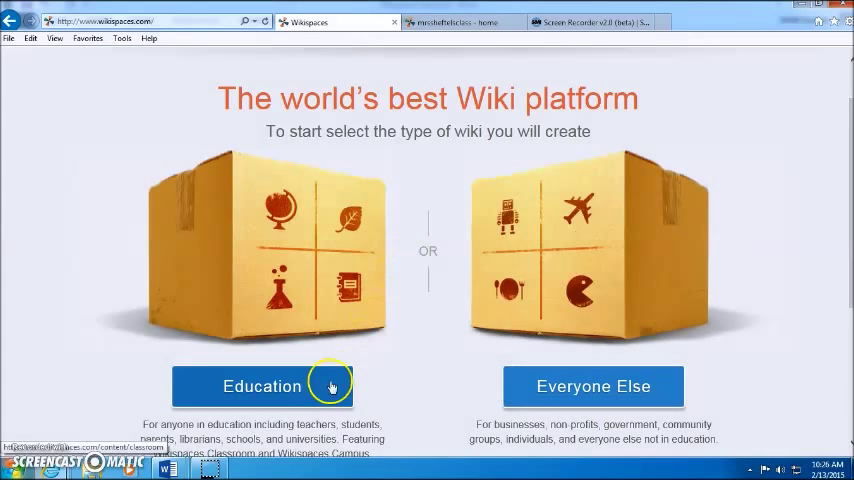
left_click(262, 388)
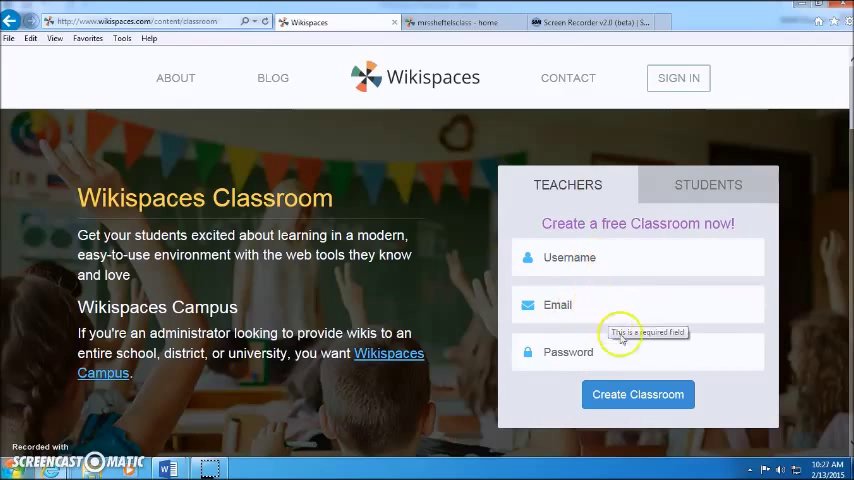
mouse_move(646, 396)
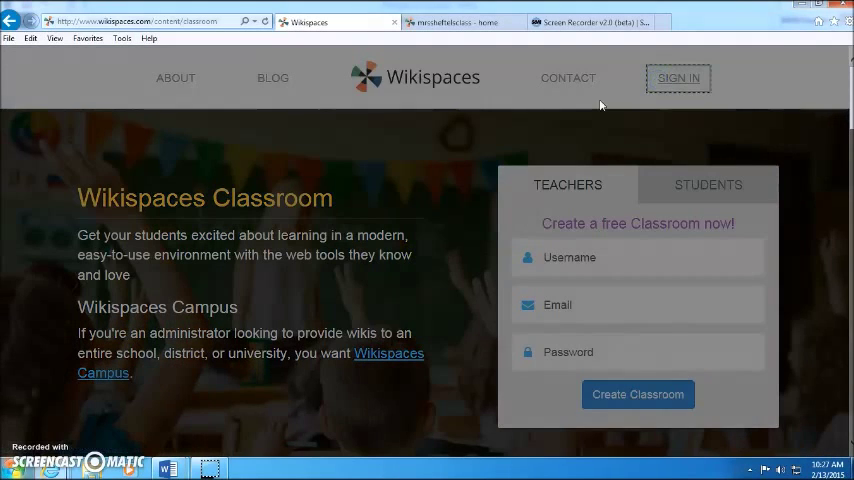
- Sign in as ms.doe with the password, which fails on the first attempt
left_click(678, 76)
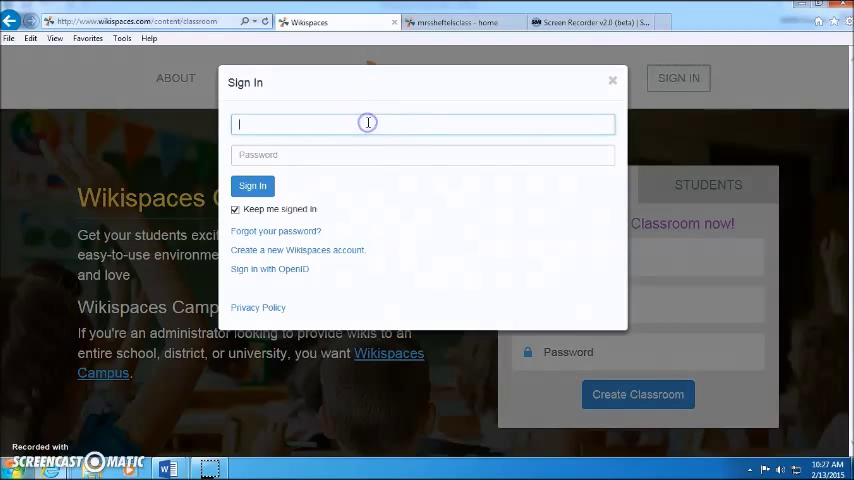
type("ms.doe786")
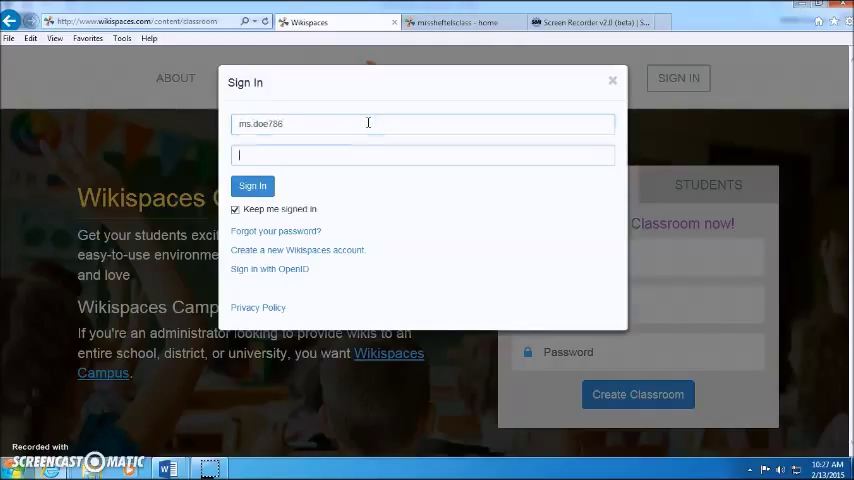
type("••")
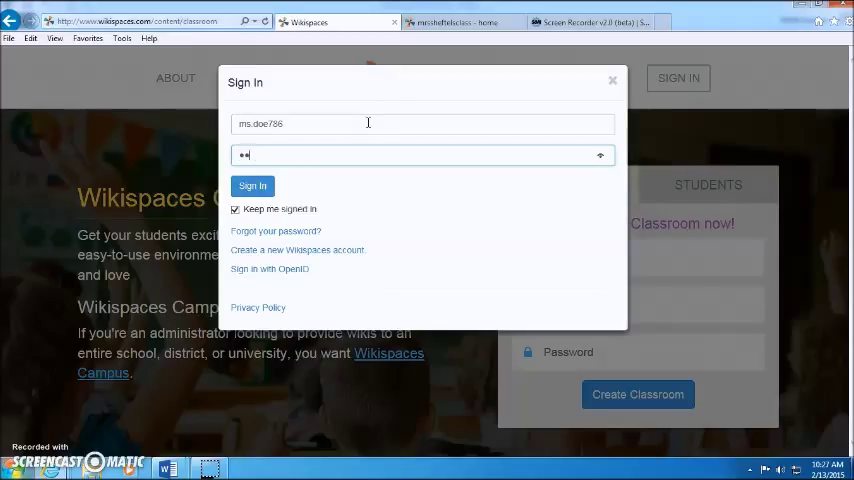
type("password")
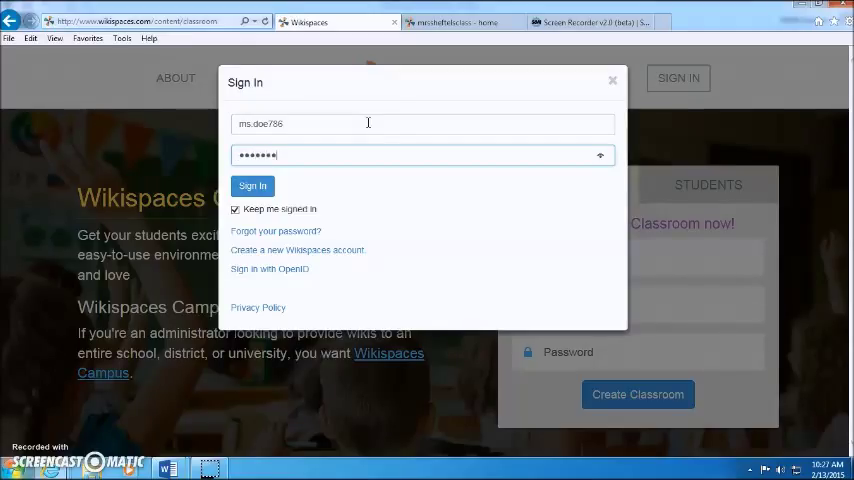
left_click(252, 186)
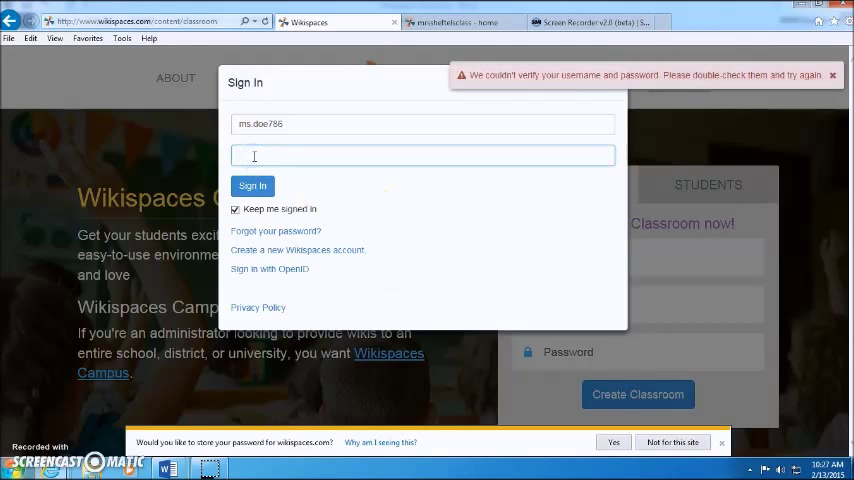
- Re-enter the password and sign in successfully to the classroom home
type("••••")
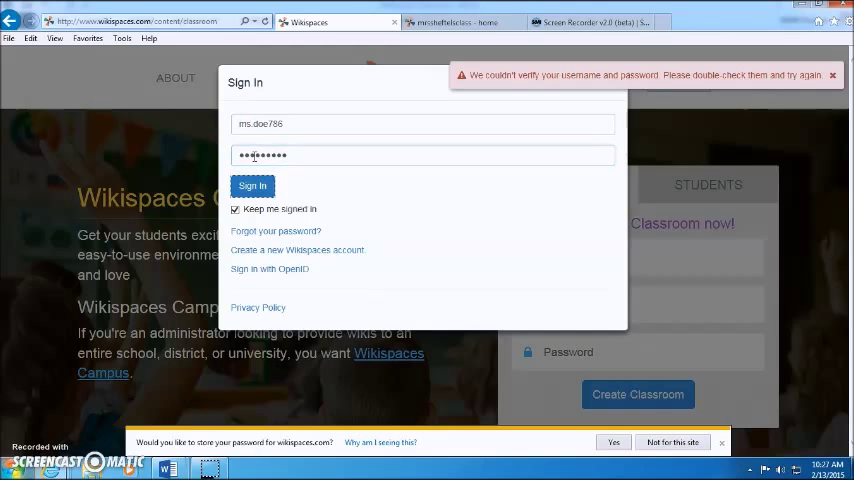
left_click(252, 184)
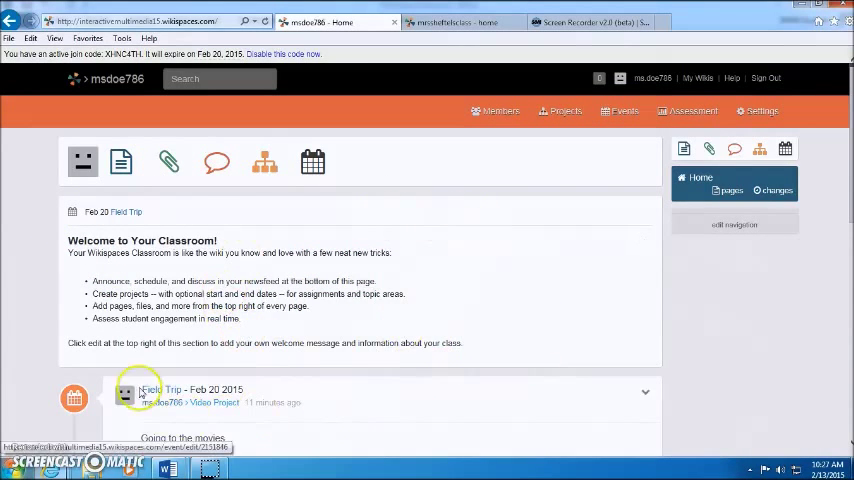
mouse_move(70, 288)
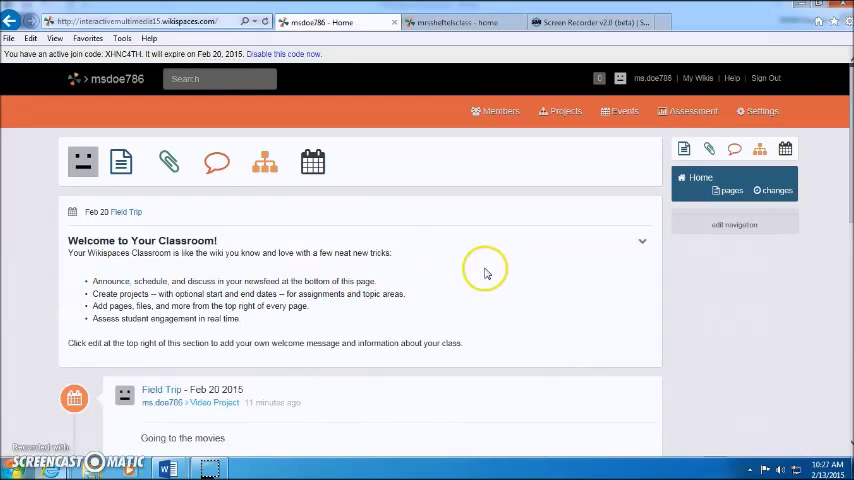
scroll("down", 3)
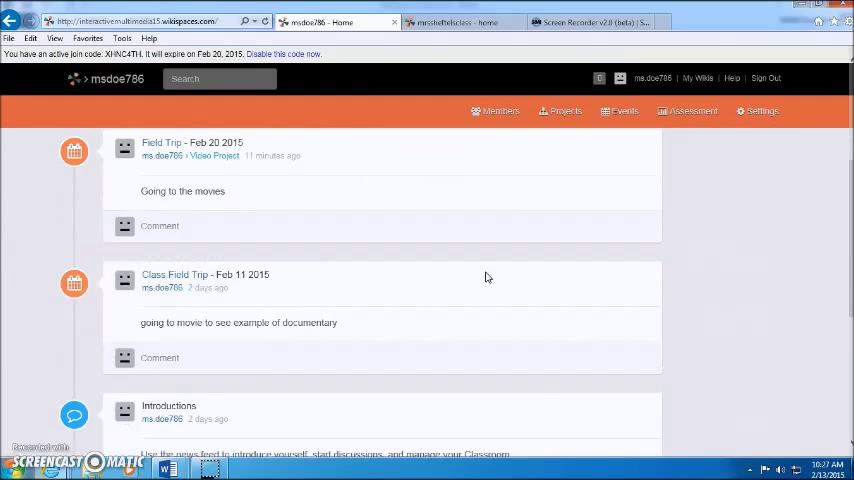
scroll("down", 3)
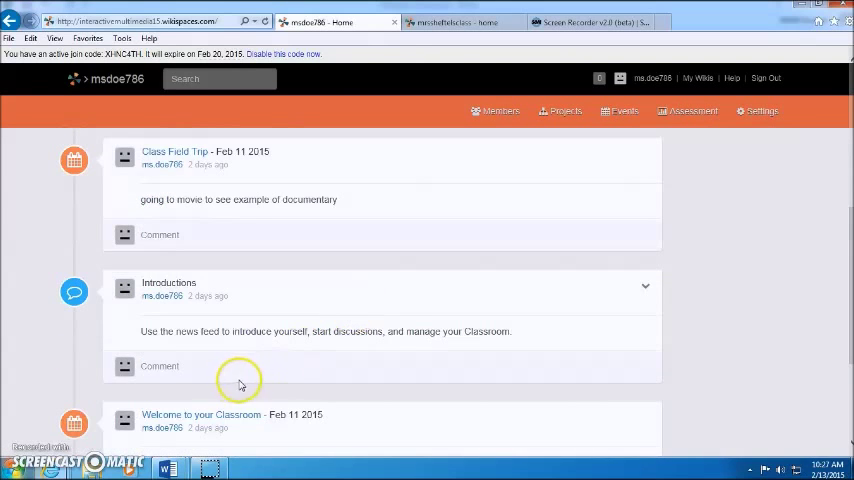
scroll("down", 3)
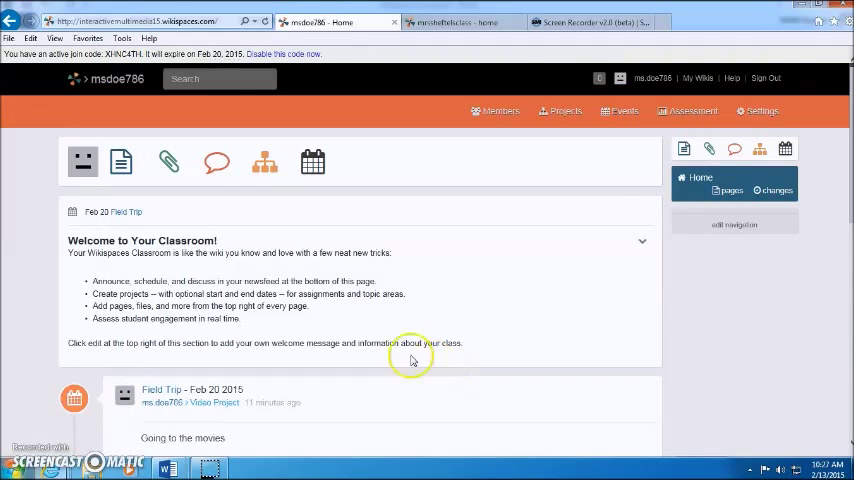
mouse_move(560, 200)
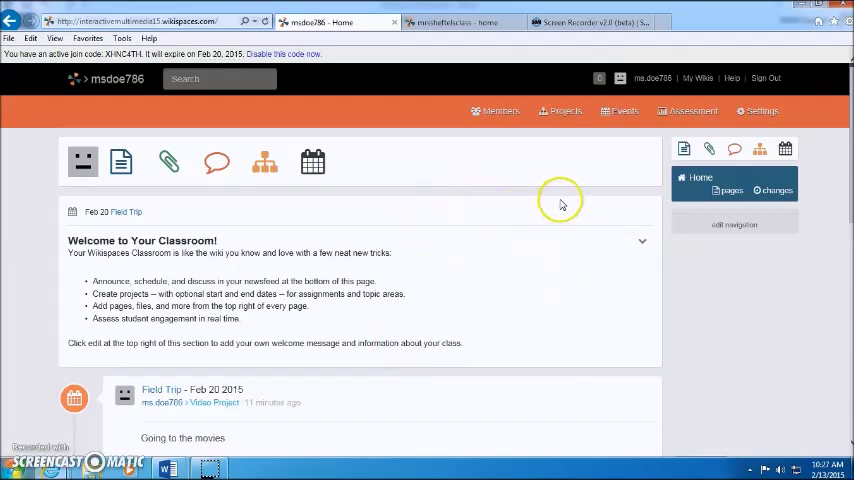
scroll("down", 3)
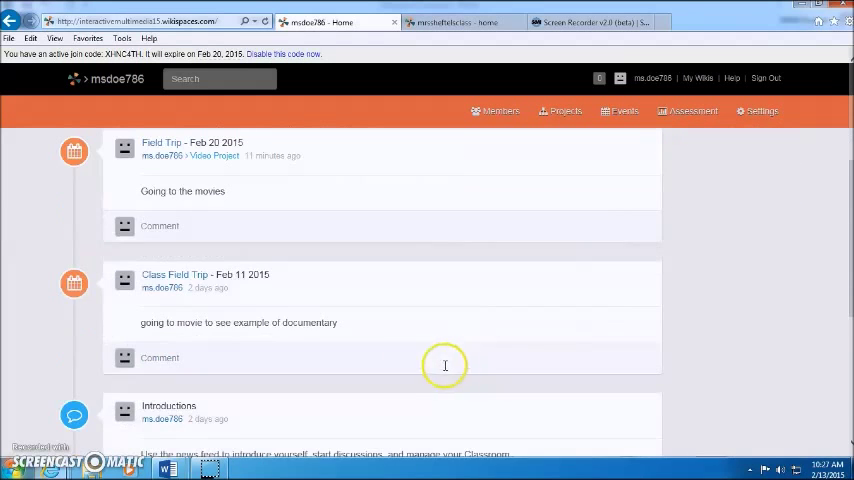
mouse_move(520, 342)
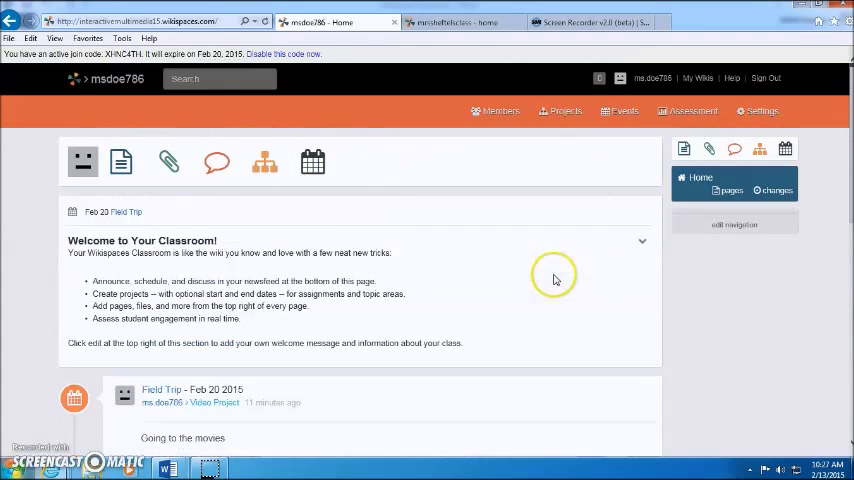
- View the Members list, then the Invite People form and Bulk User Creator
left_click(494, 112)
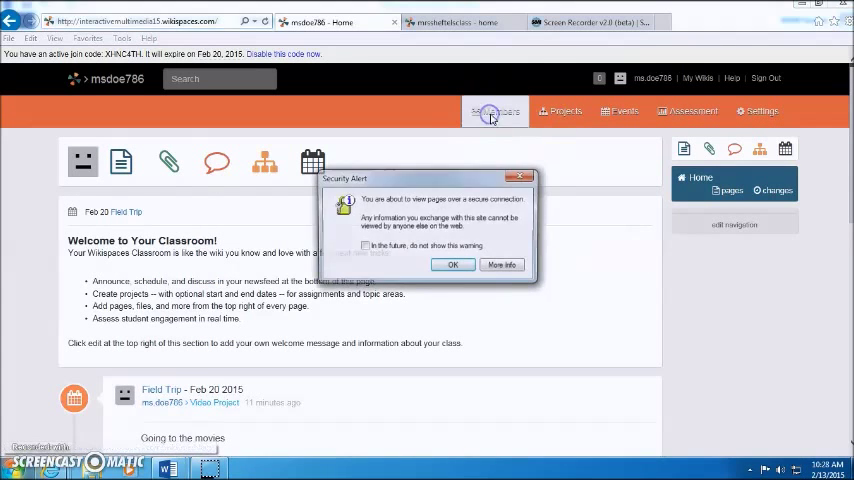
left_click(452, 264)
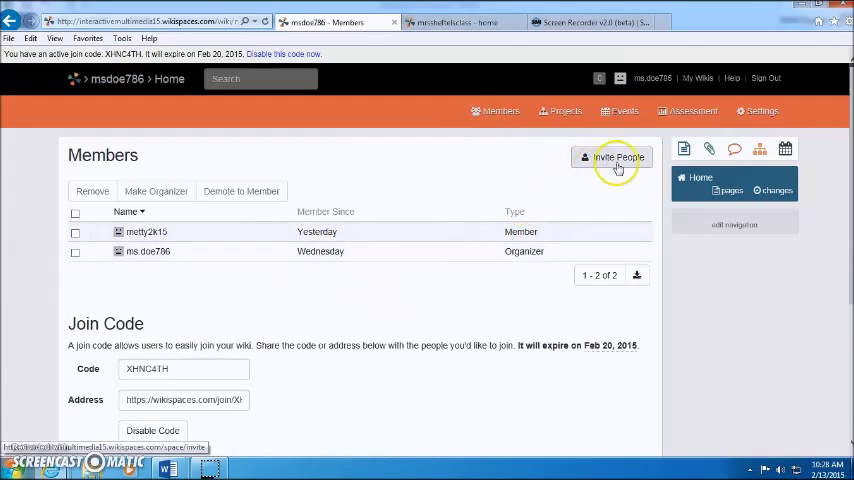
left_click(616, 156)
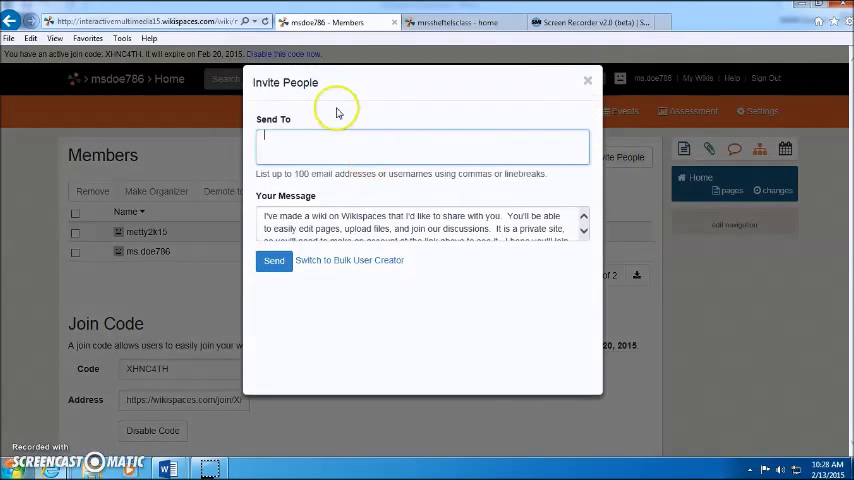
mouse_move(348, 262)
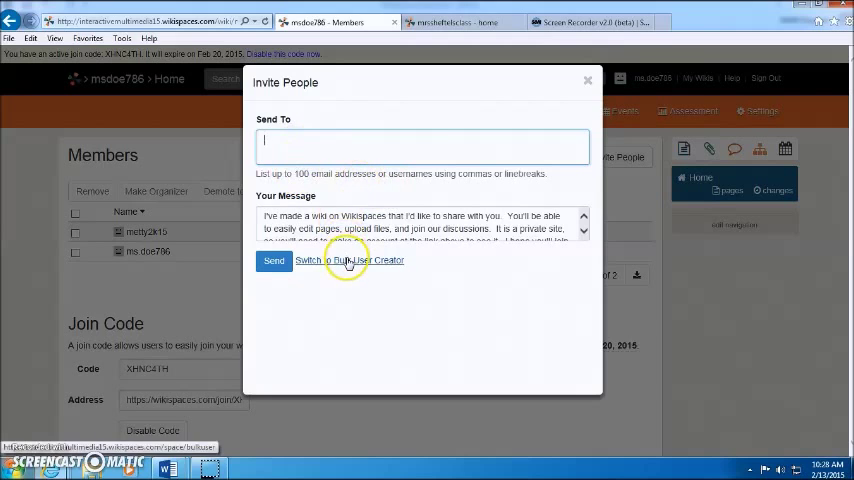
left_click(362, 260)
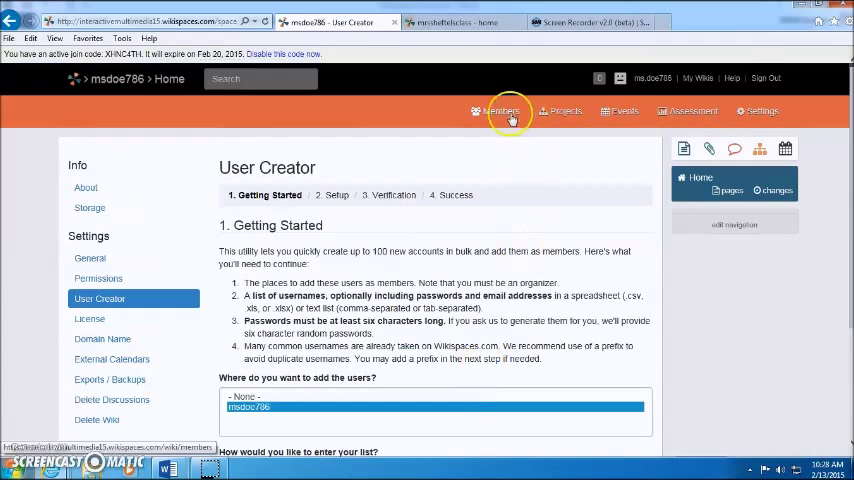
- Return to the Members page, accepting the security warnings
left_click(502, 112)
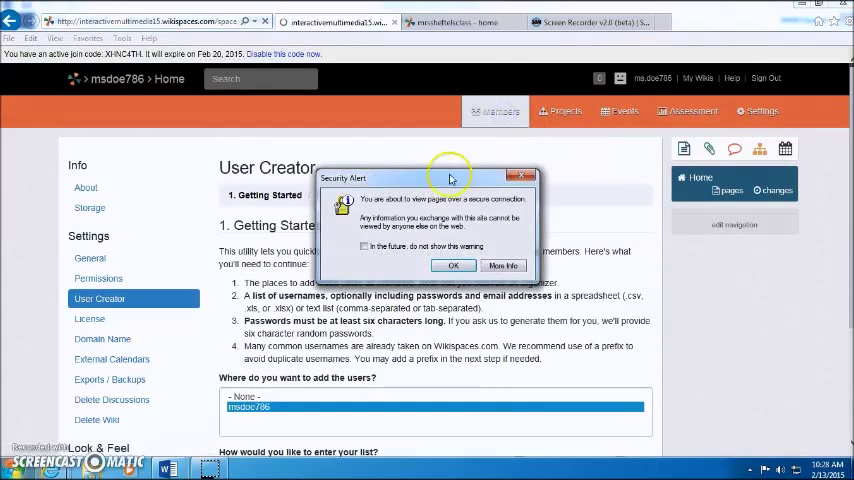
left_click(454, 264)
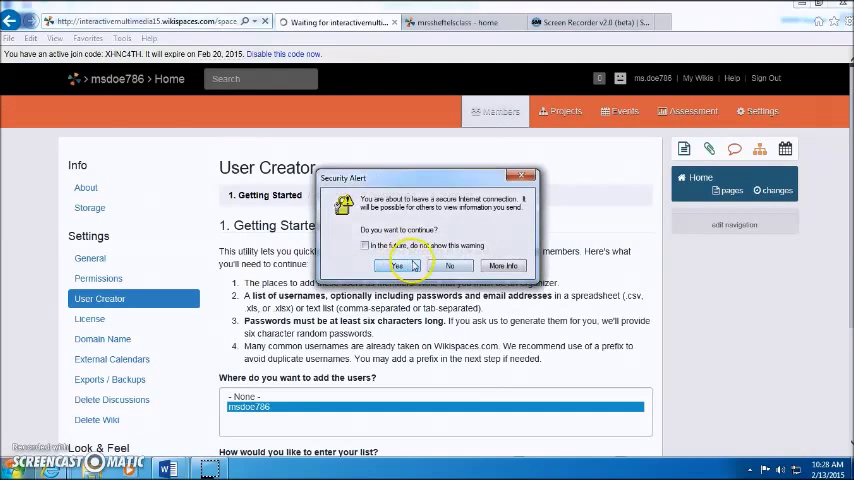
left_click(408, 264)
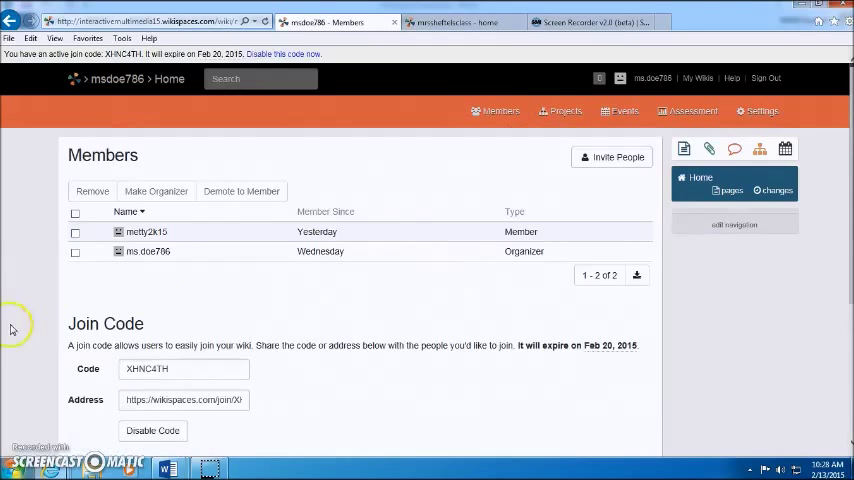
scroll("down", 3)
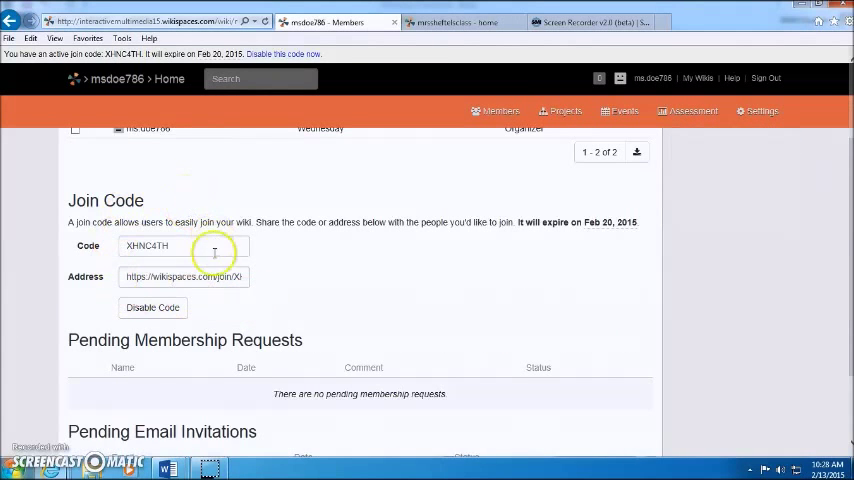
mouse_move(610, 222)
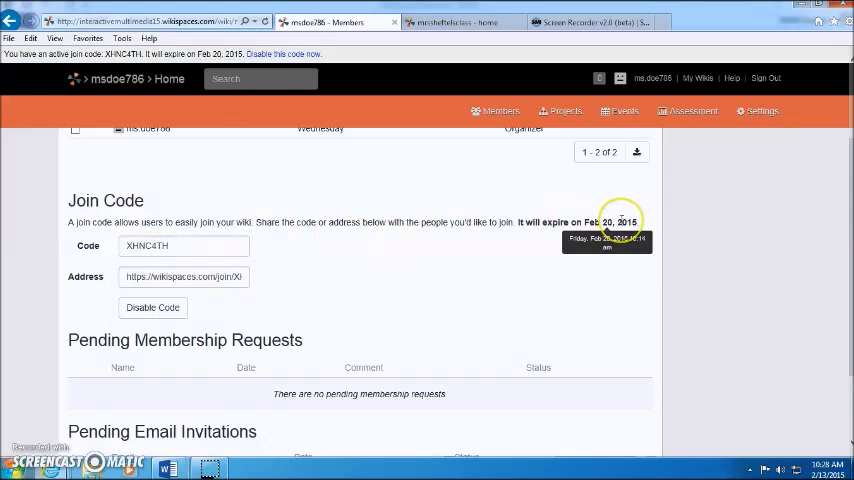
mouse_move(316, 304)
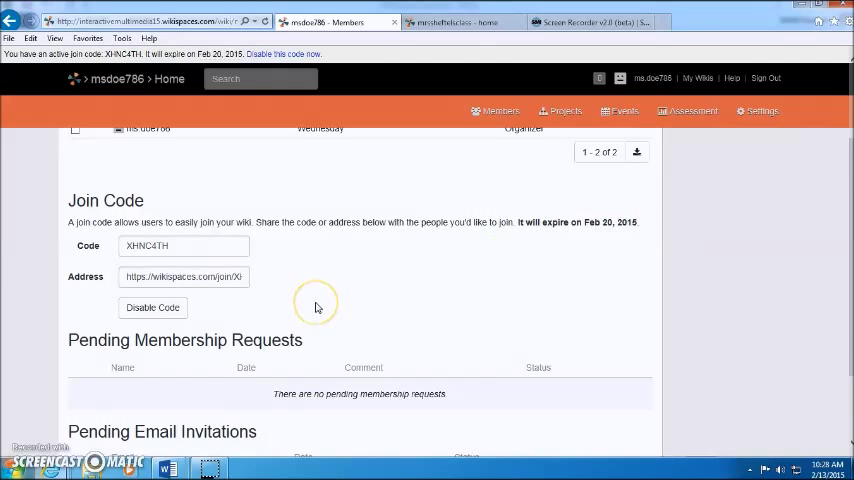
scroll("down", 3)
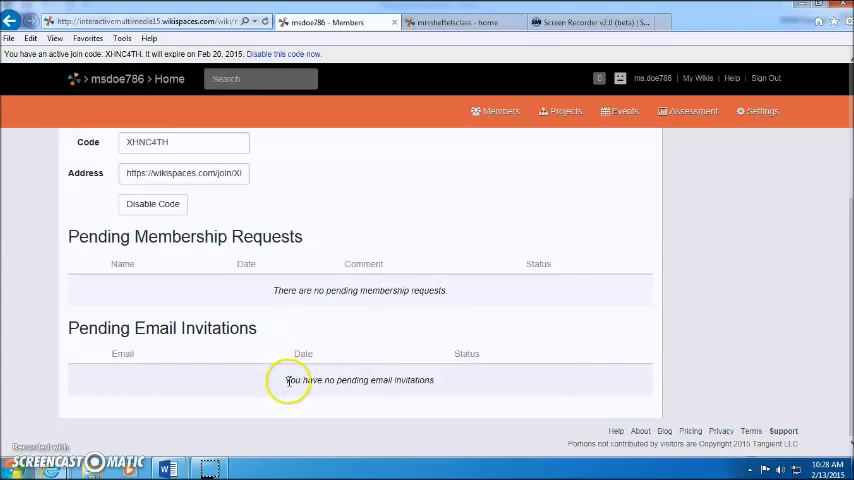
mouse_move(268, 264)
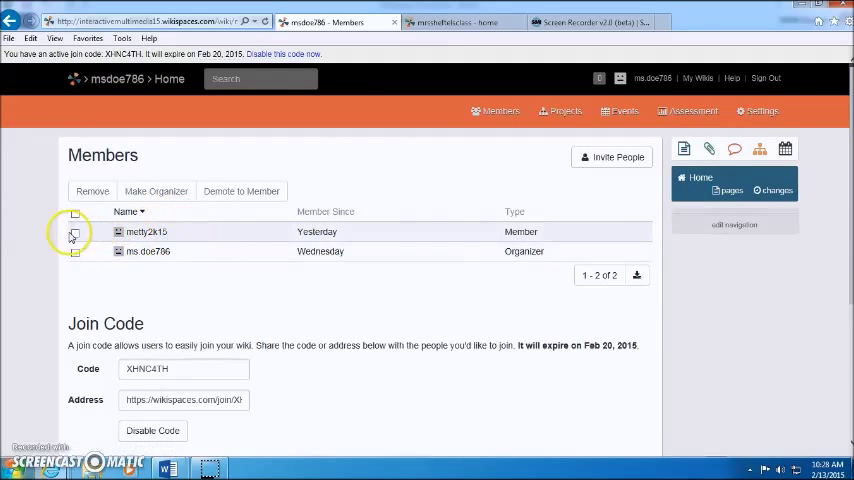
left_click(76, 232)
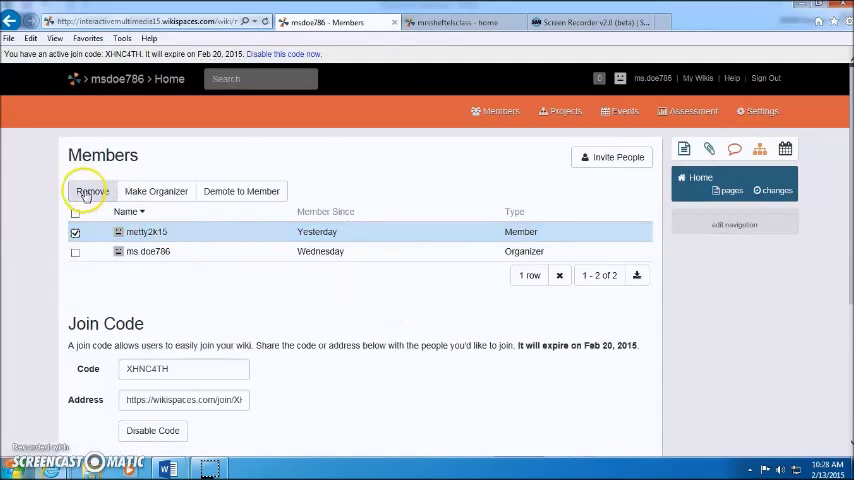
mouse_move(168, 148)
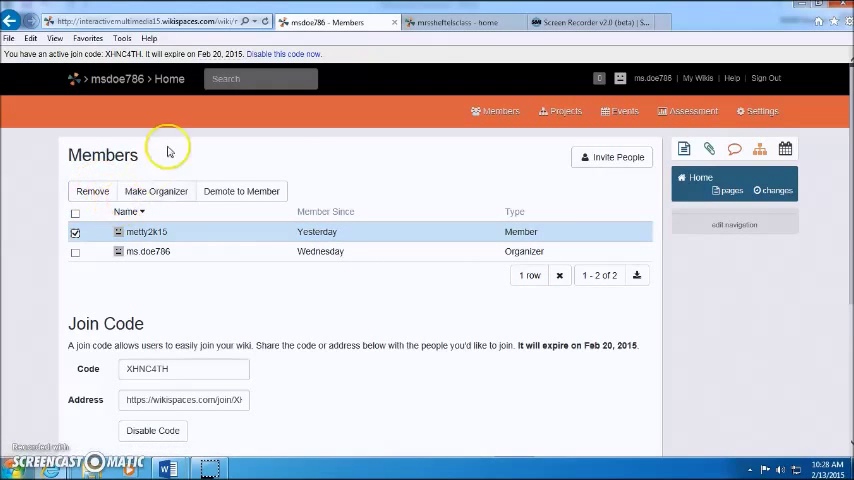
mouse_move(576, 150)
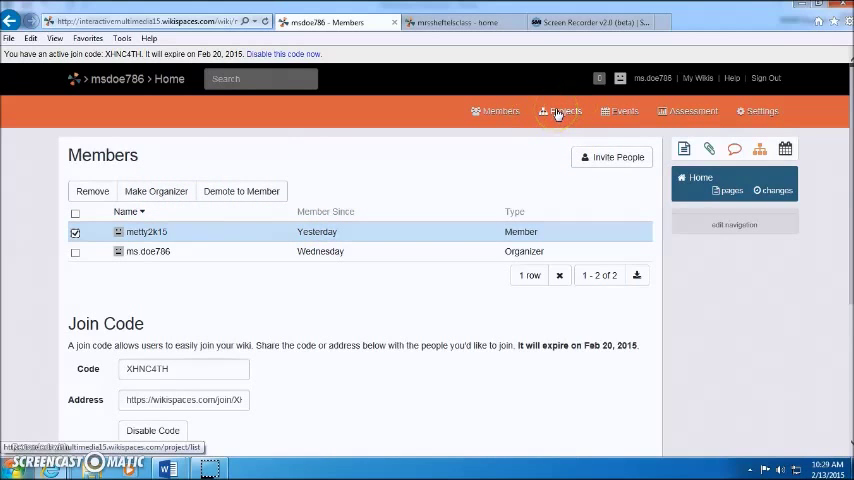
- Create a new project named Video paper from the Projects page
left_click(560, 112)
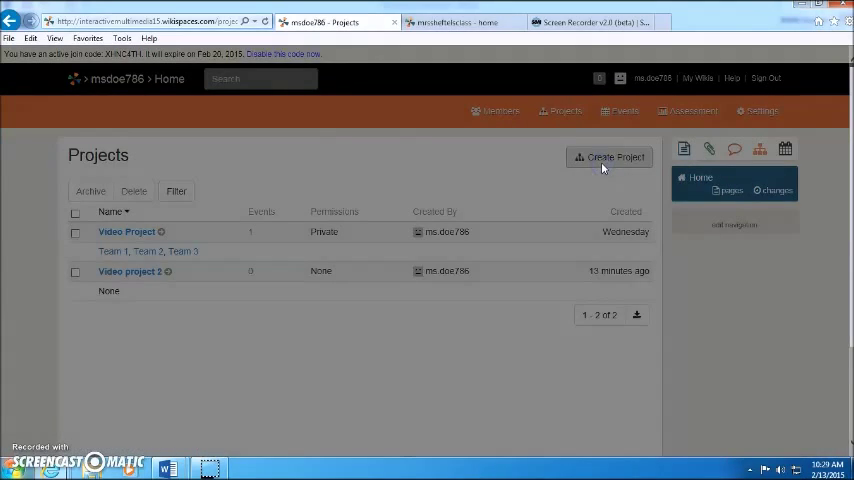
left_click(608, 156)
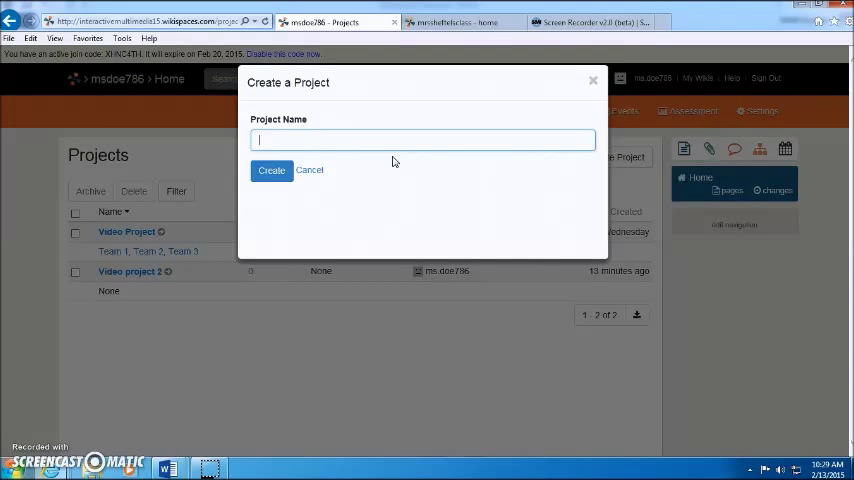
type("Video paper")
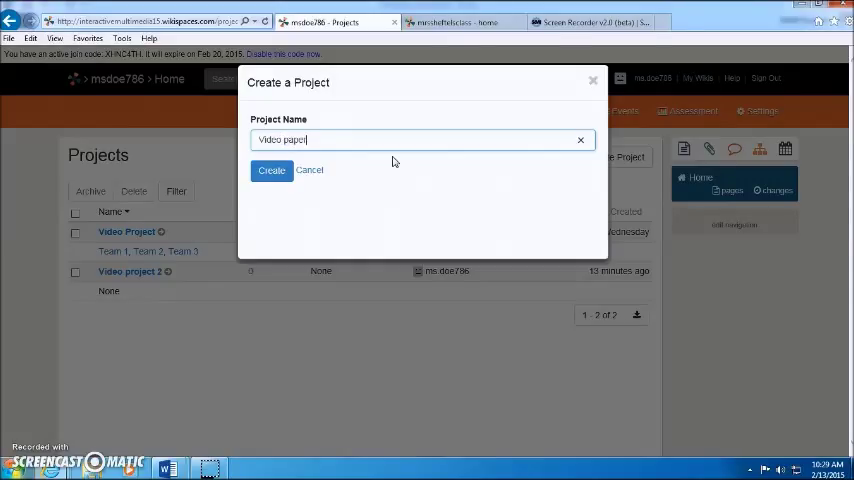
left_click(272, 170)
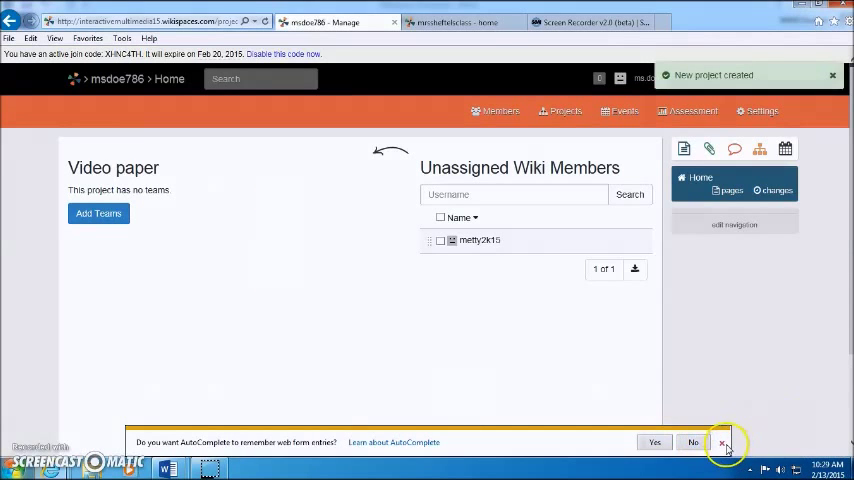
- Dismiss the autocomplete prompt and cancel team setup, leaving no teams
left_click(718, 440)
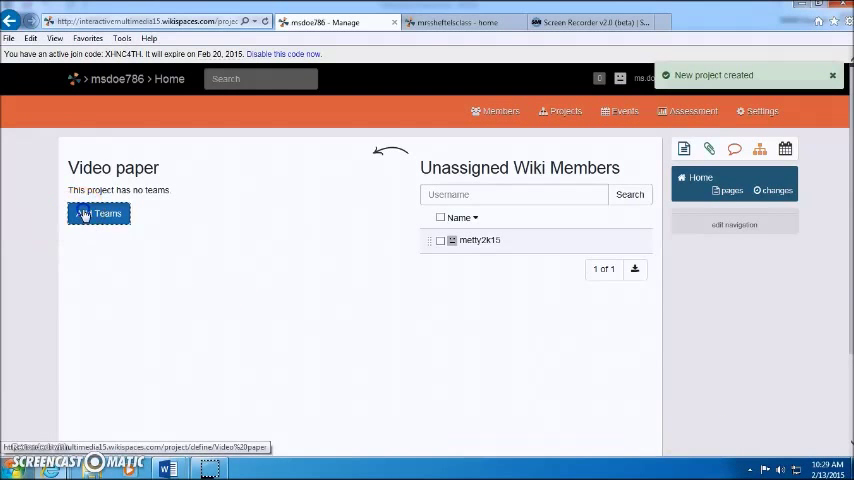
left_click(98, 212)
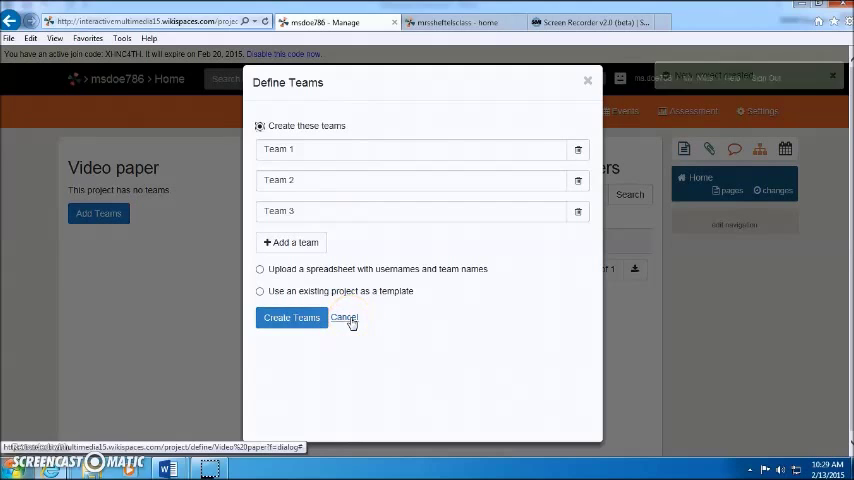
left_click(344, 316)
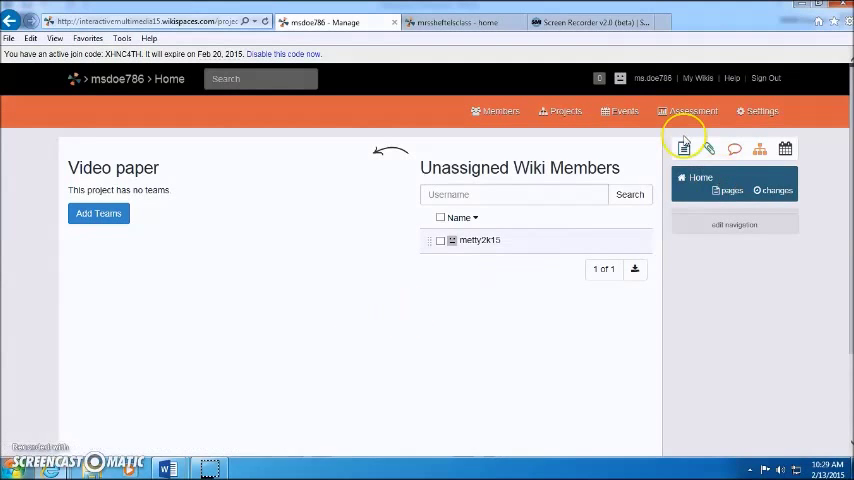
mouse_move(624, 112)
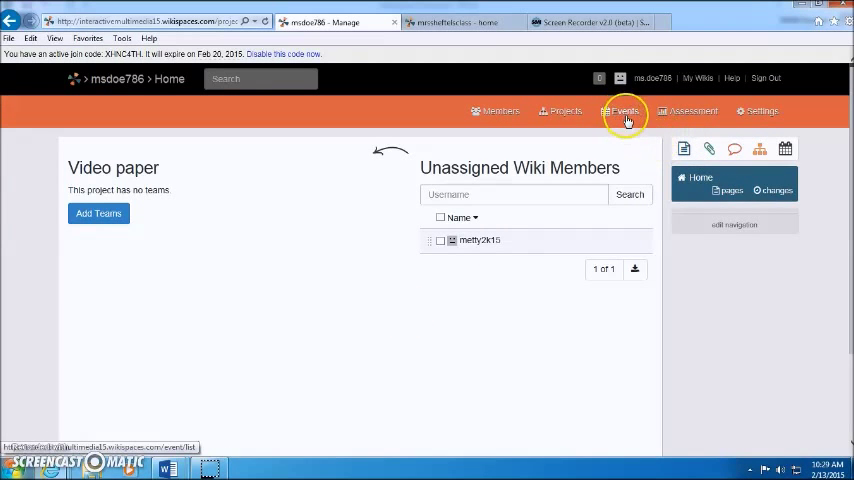
- Show Events as a monthly calendar and start a new event
left_click(624, 112)
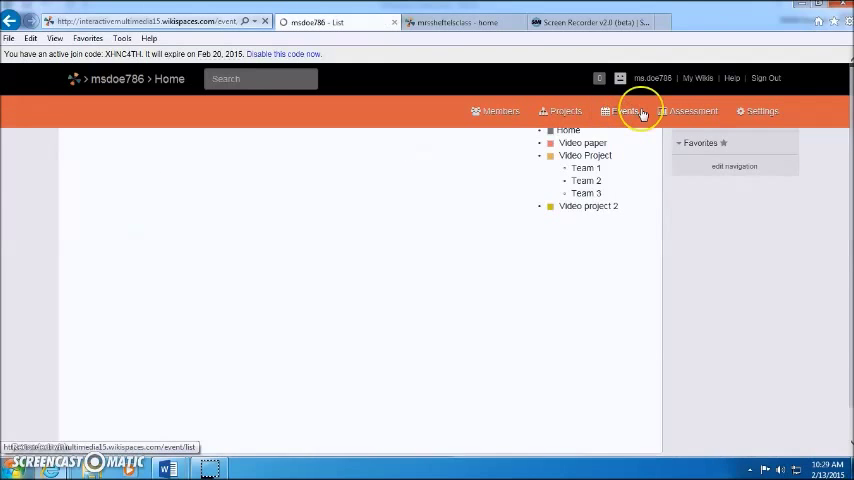
left_click(624, 112)
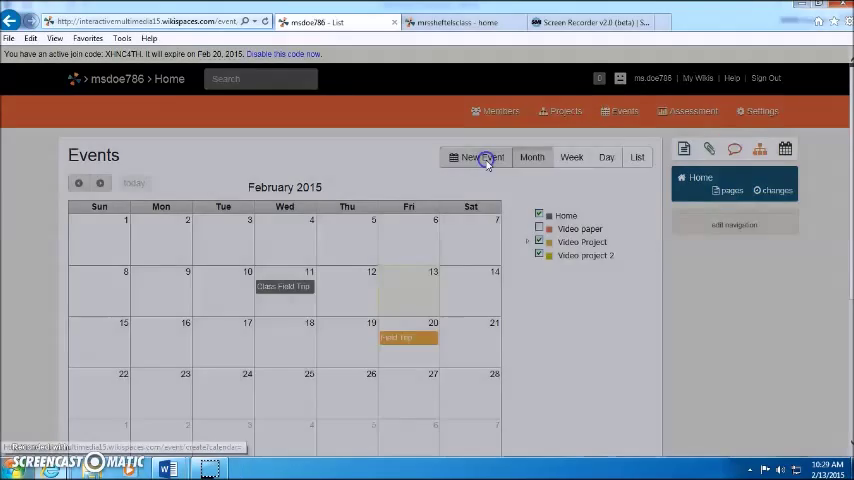
left_click(482, 156)
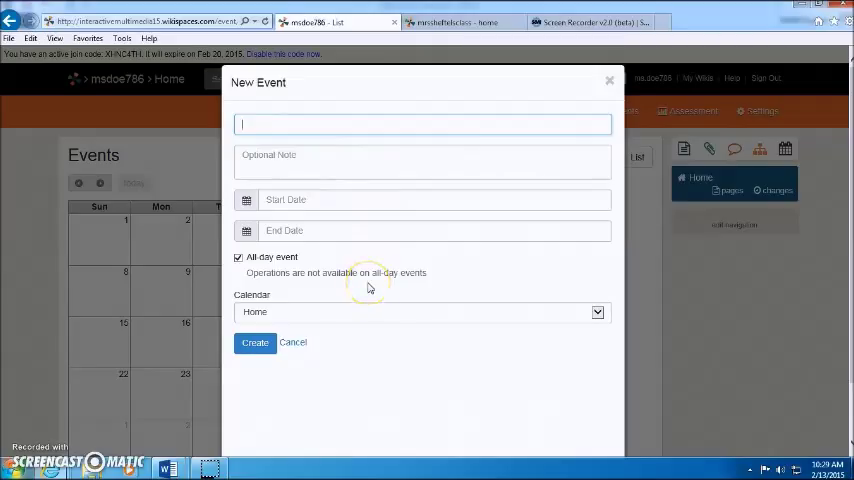
- Create a Field Trip event 'To the museum' dated February 23, 2015
type("Field Trip")
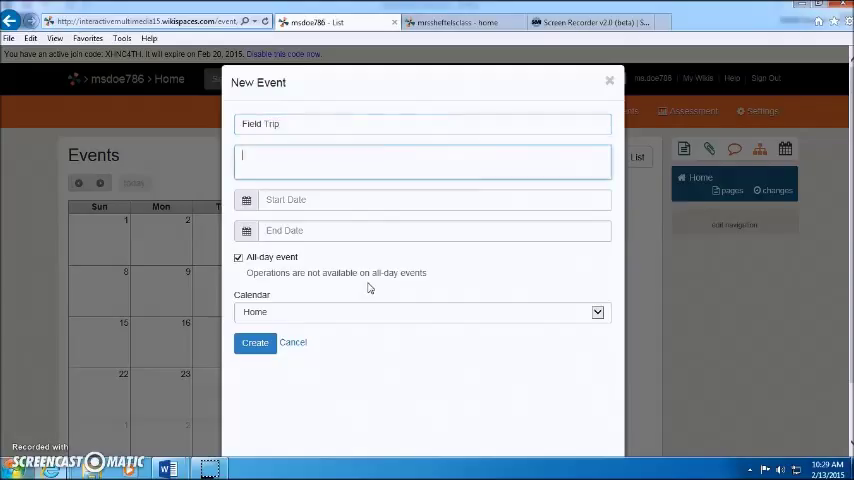
type("To")
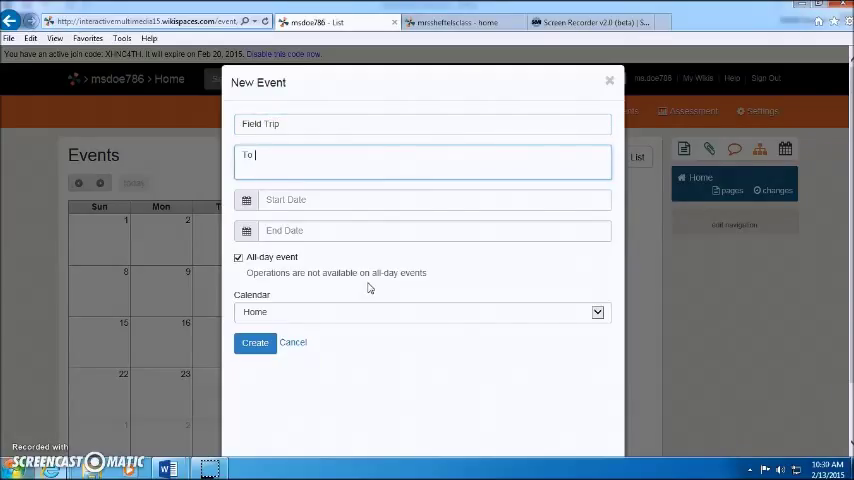
type("the museum")
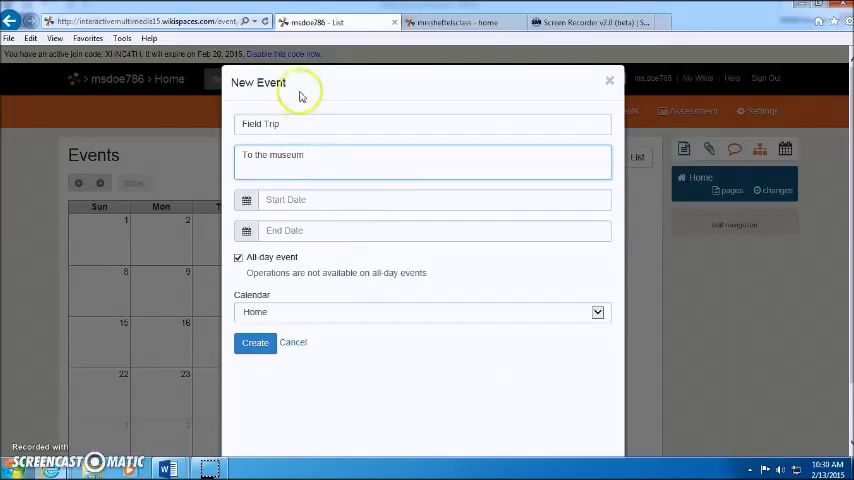
left_click(424, 200)
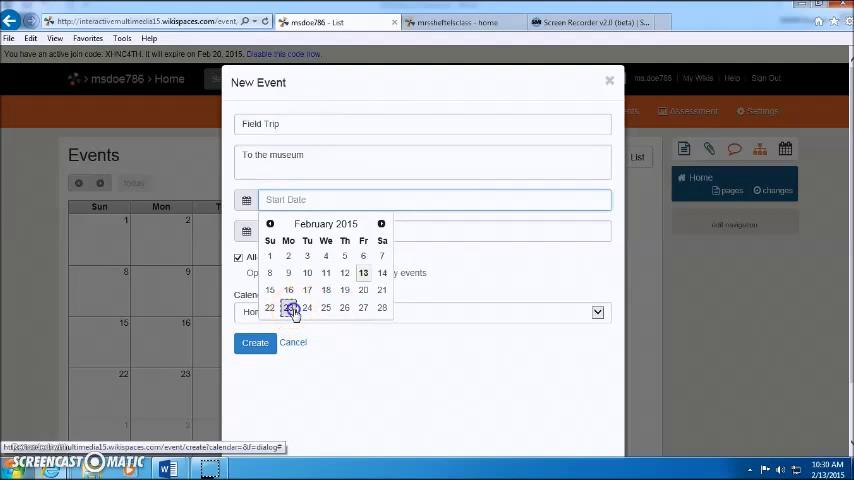
left_click(288, 308)
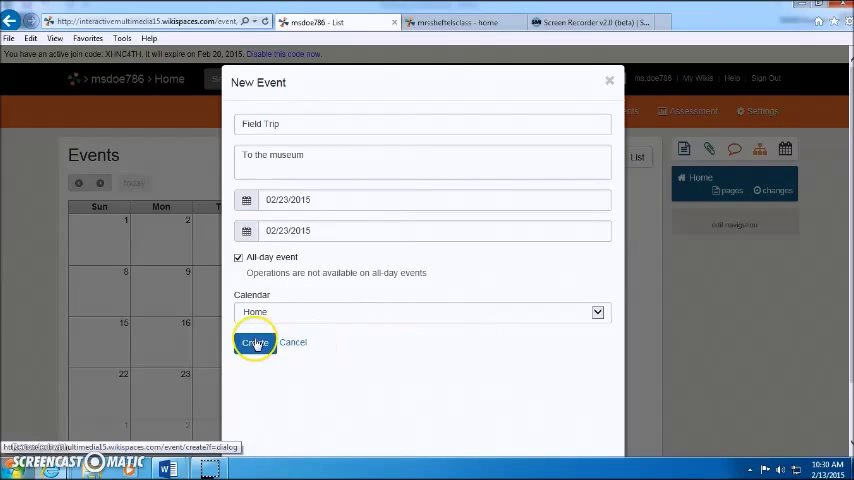
left_click(256, 342)
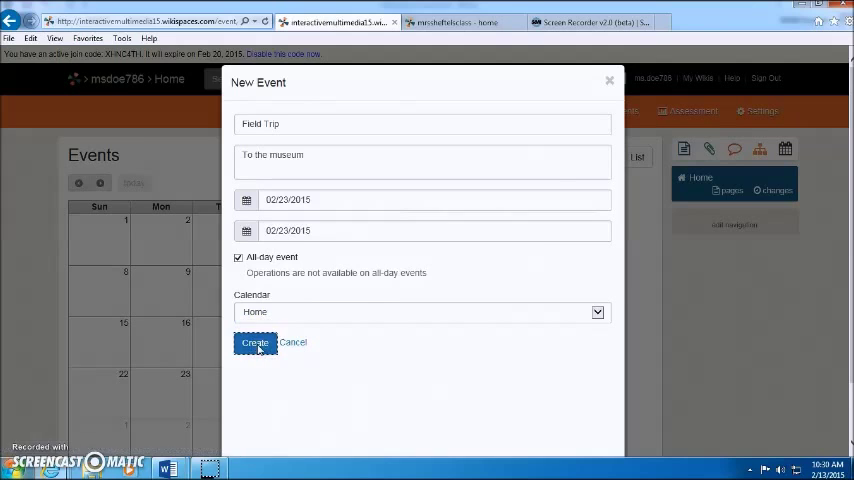
left_click(254, 342)
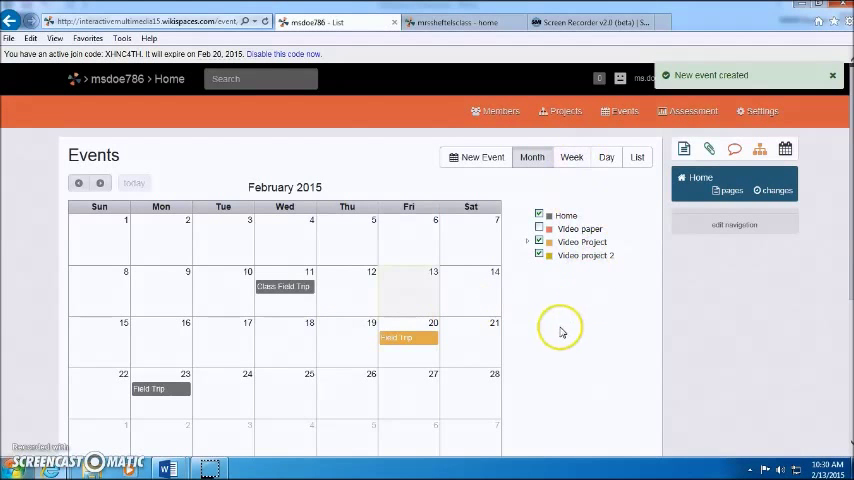
mouse_move(768, 74)
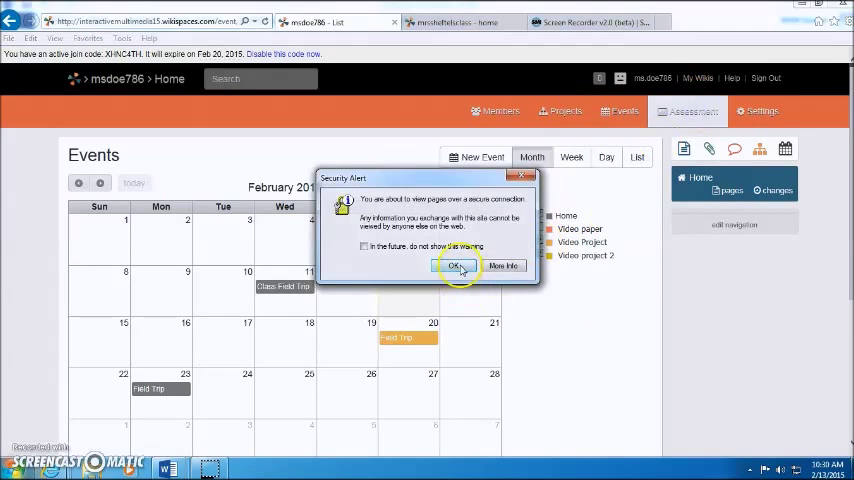
left_click(454, 264)
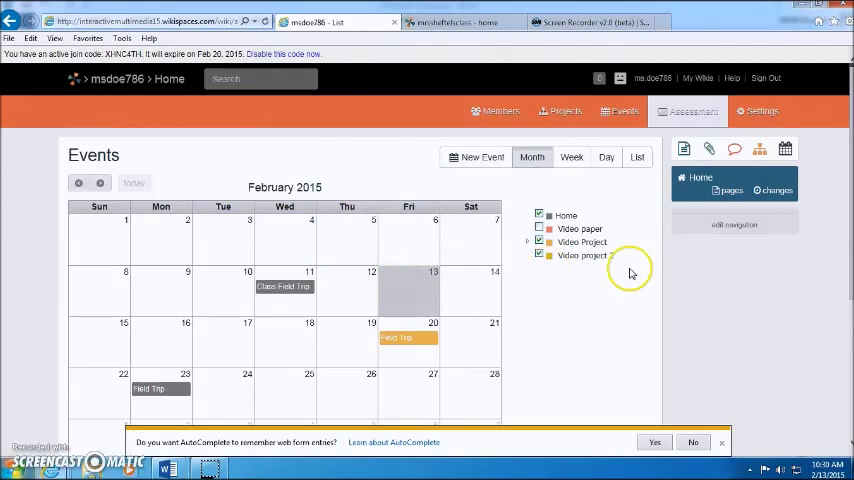
- View Engagement and sort members by Last 30 minutes activity
left_click(688, 112)
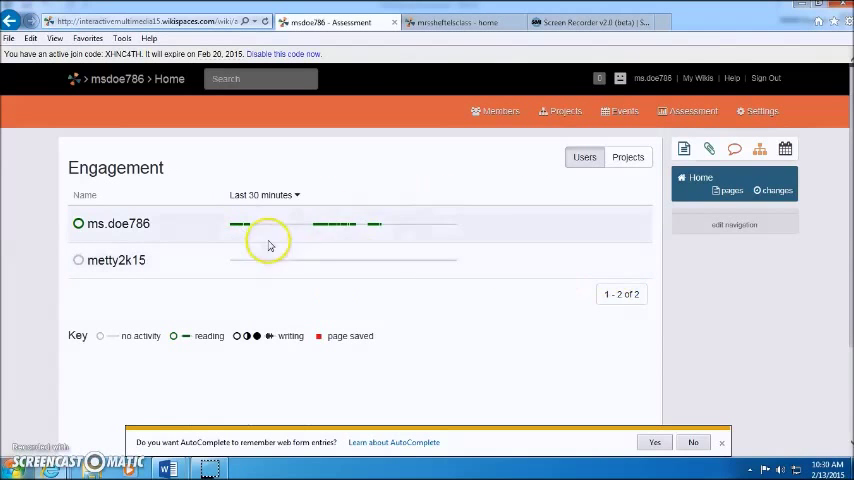
mouse_move(530, 222)
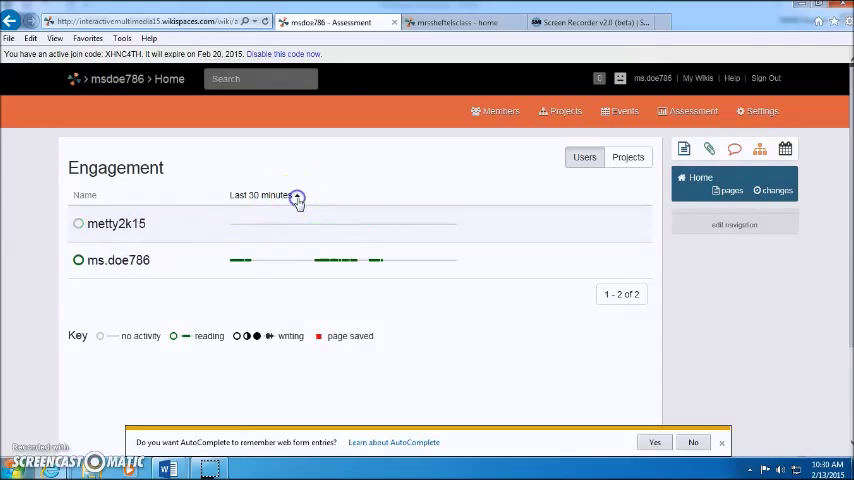
left_click(296, 196)
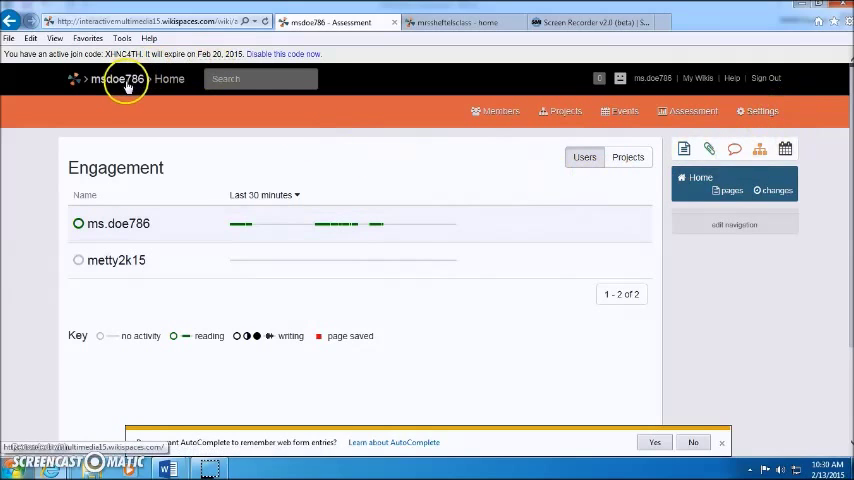
mouse_move(264, 148)
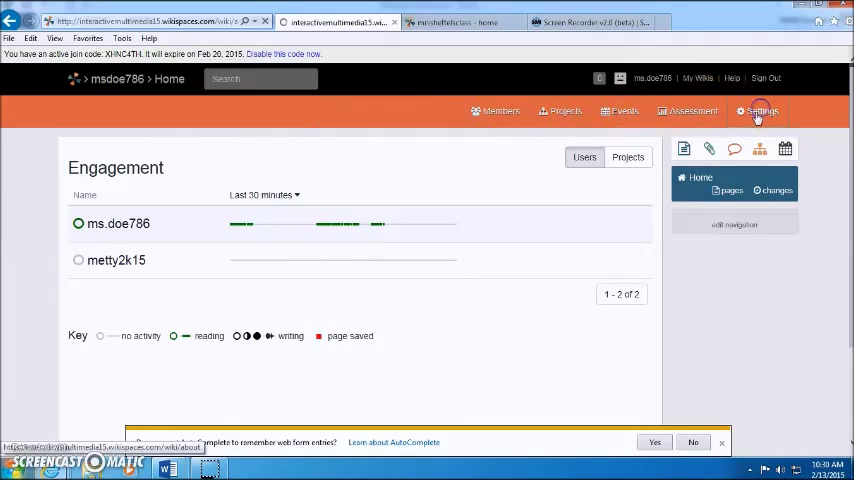
- Visit the wiki Settings page, declining the AutoComplete prompt
left_click(760, 110)
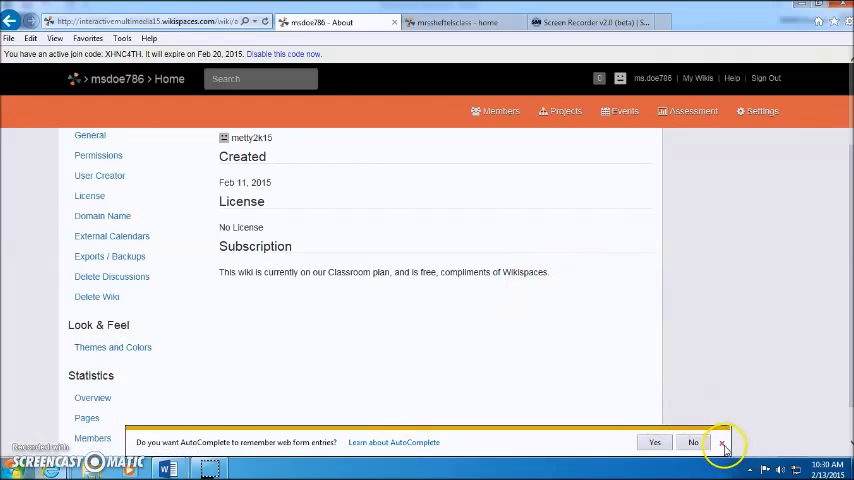
left_click(720, 442)
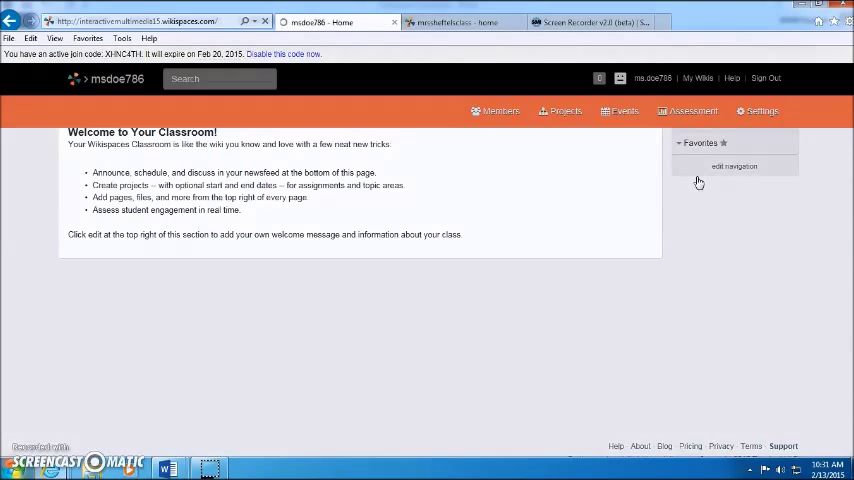
- Preview the Page, File, Discuss and Event posting forms on Home
left_click(736, 148)
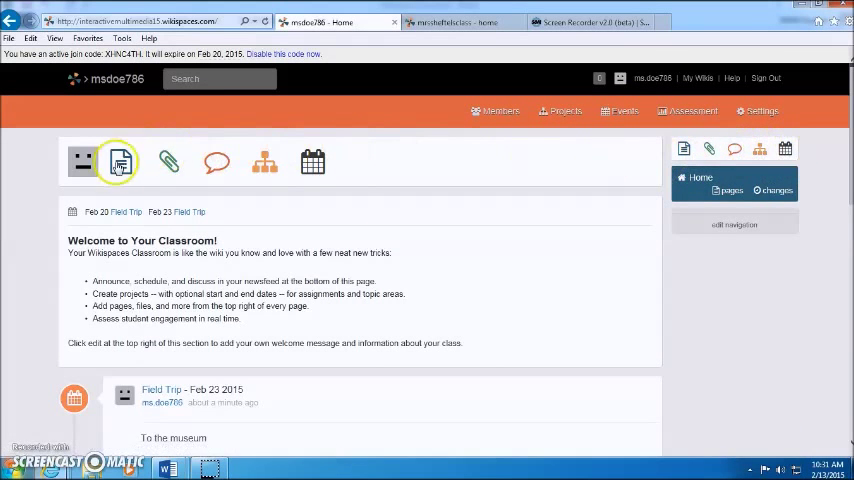
left_click(120, 162)
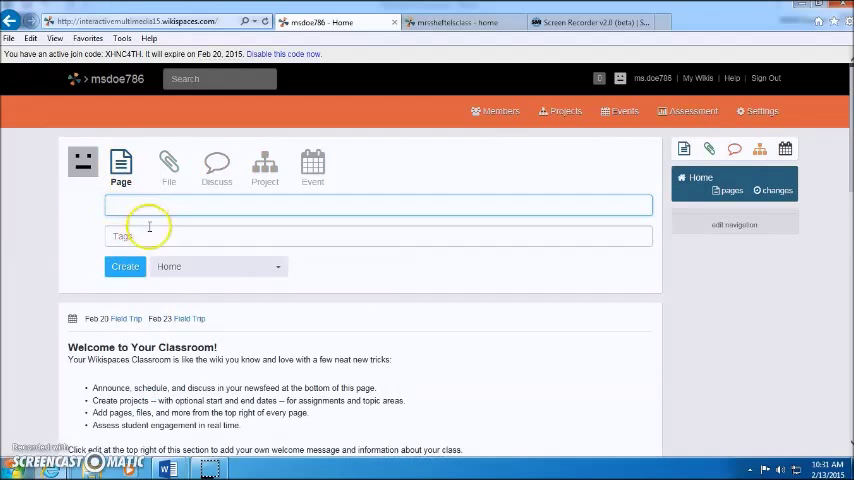
left_click(168, 164)
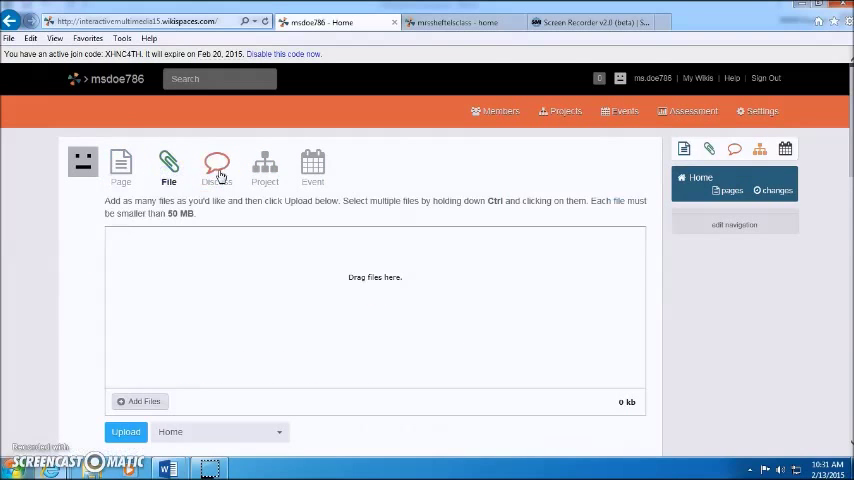
left_click(216, 164)
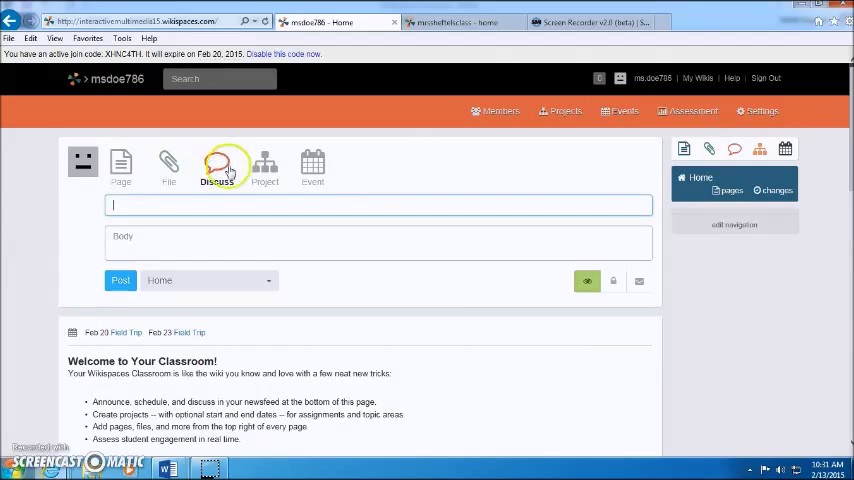
left_click(312, 164)
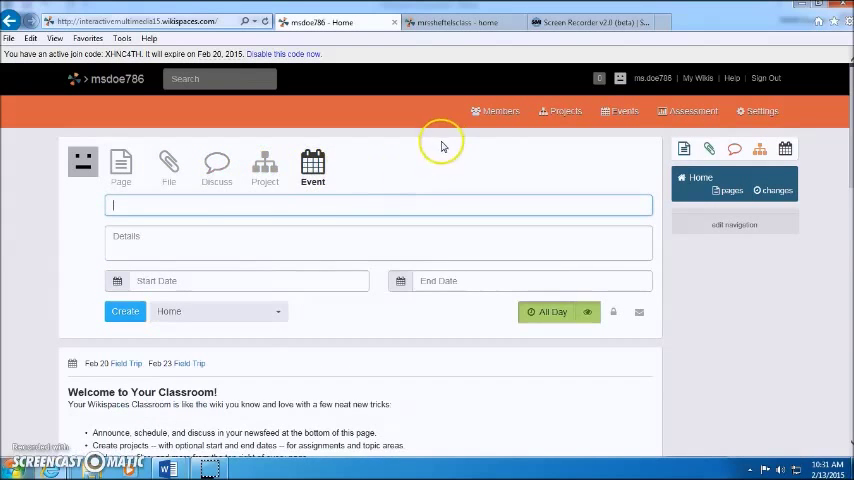
scroll("down", 3)
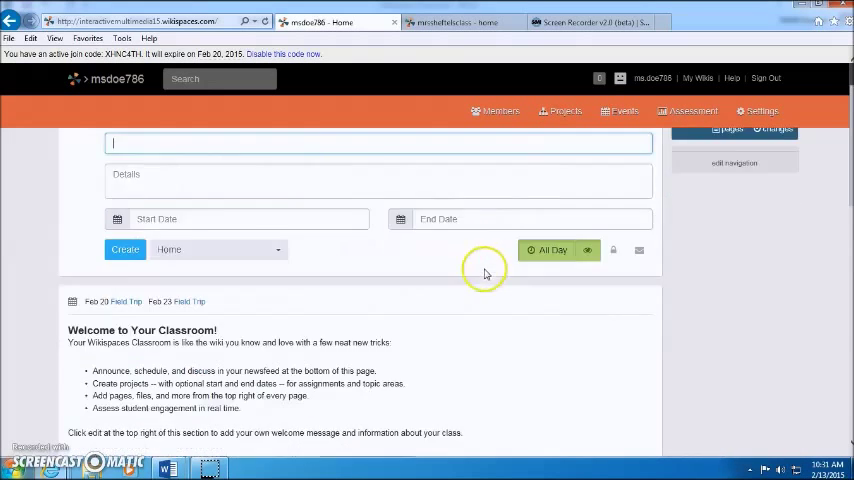
- Delete the museum Field Trip event, then switch to the example class wiki
scroll("down", 3)
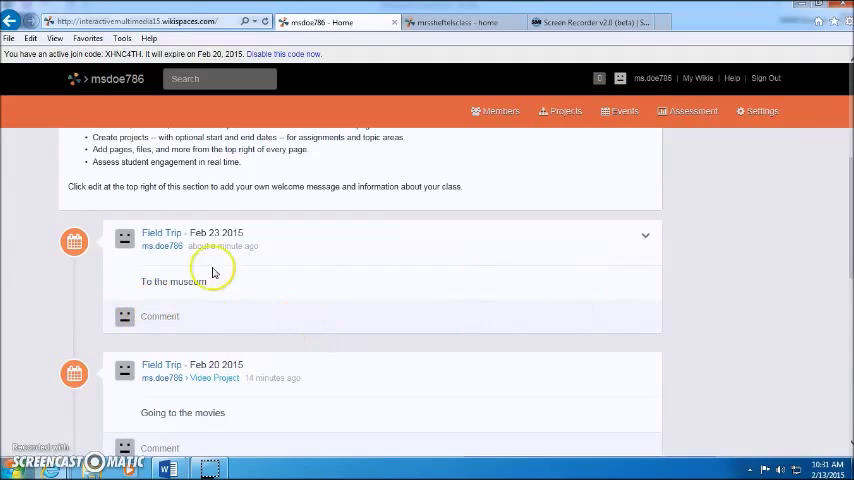
mouse_move(388, 296)
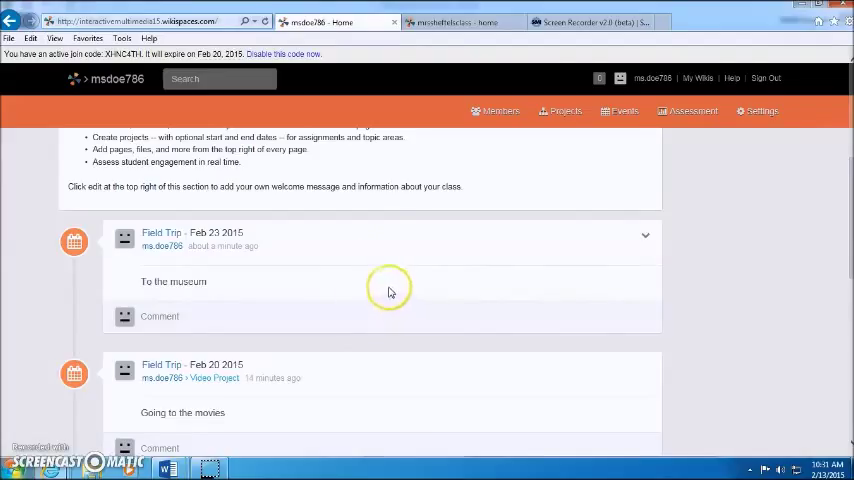
left_click(644, 236)
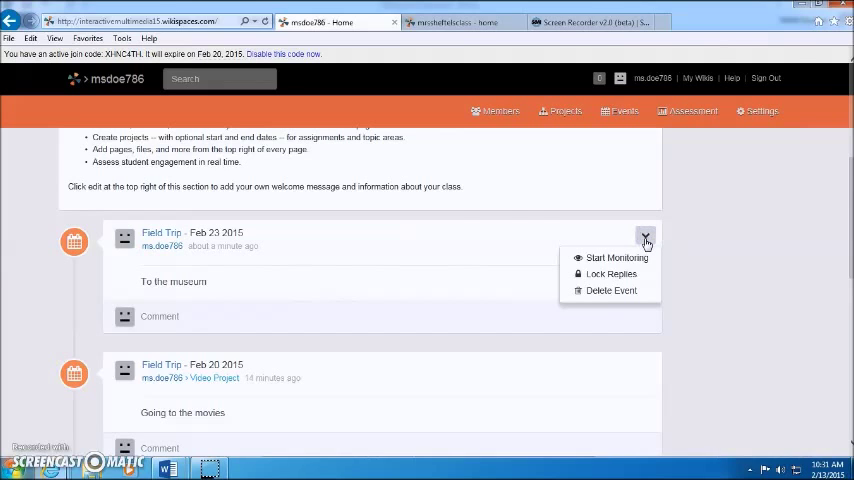
mouse_move(616, 258)
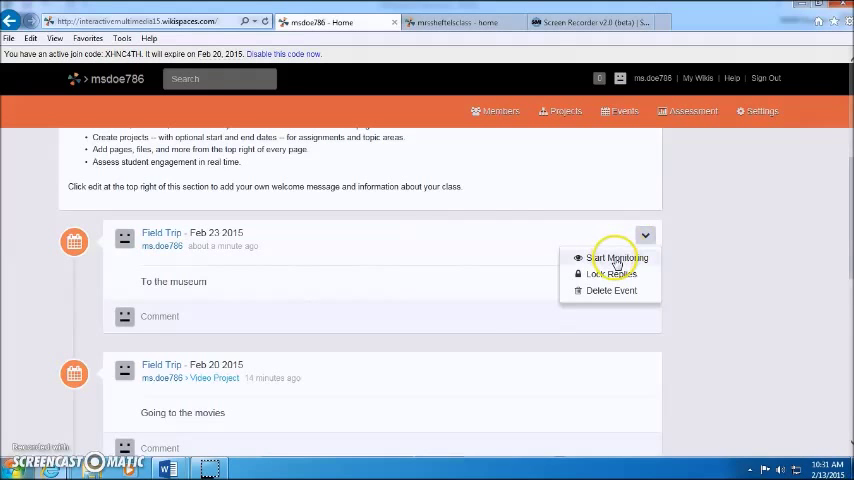
mouse_move(640, 272)
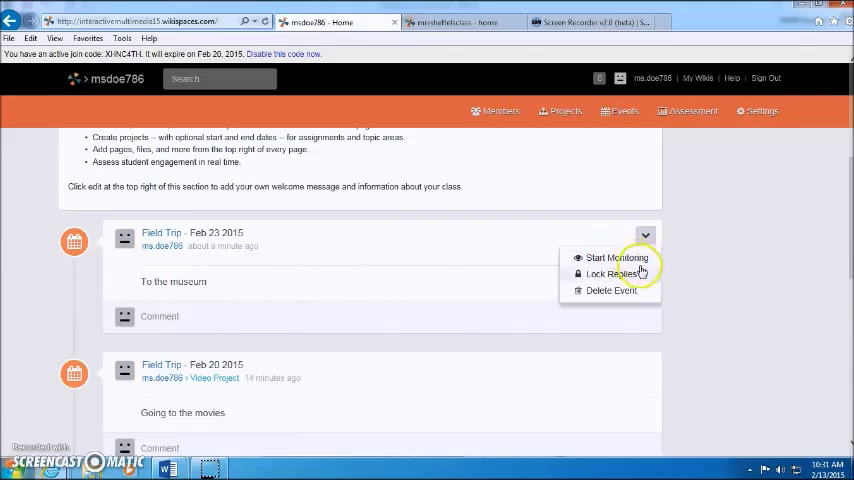
mouse_move(652, 304)
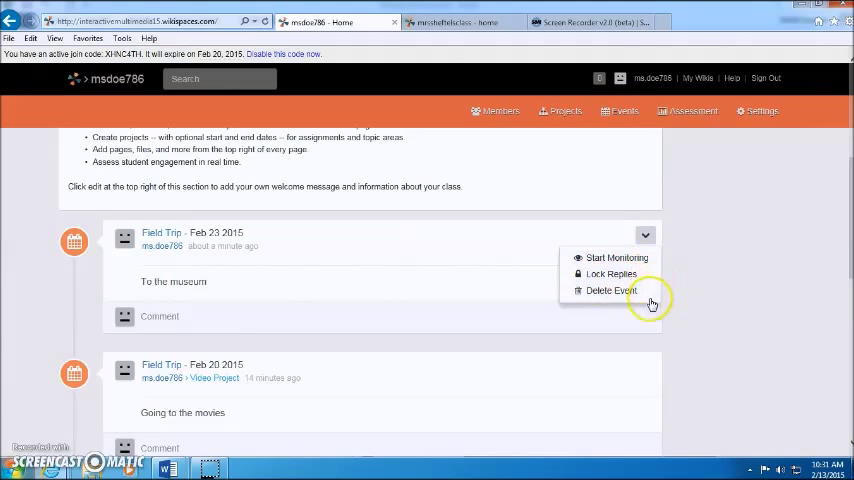
left_click(644, 236)
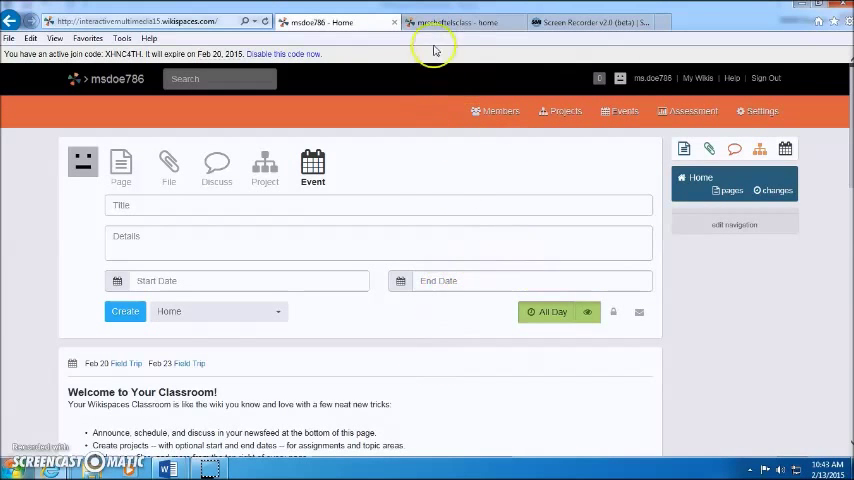
left_click(460, 22)
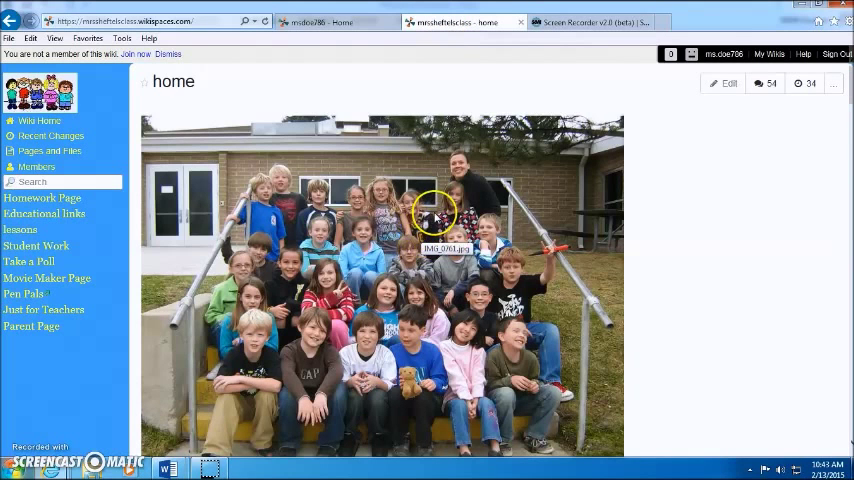
mouse_move(484, 188)
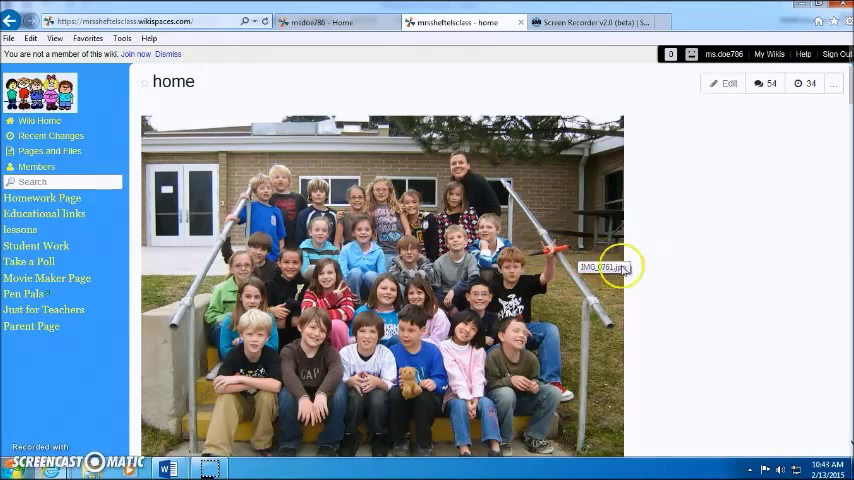
mouse_move(638, 220)
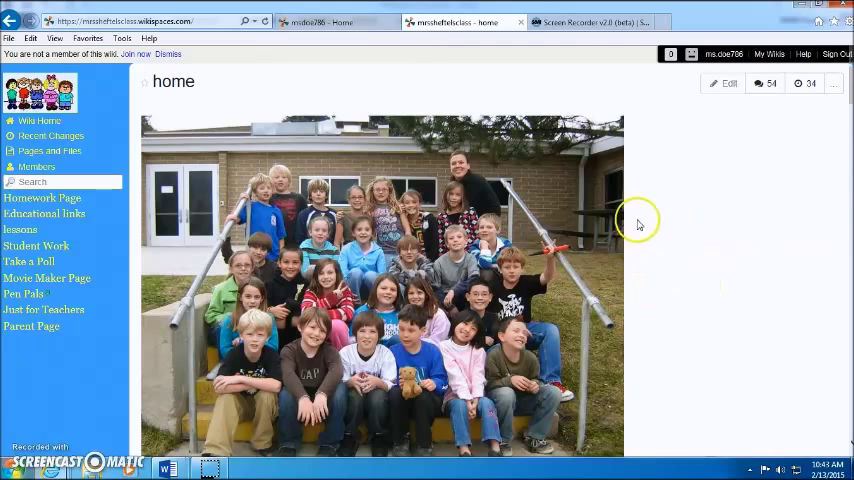
mouse_move(146, 252)
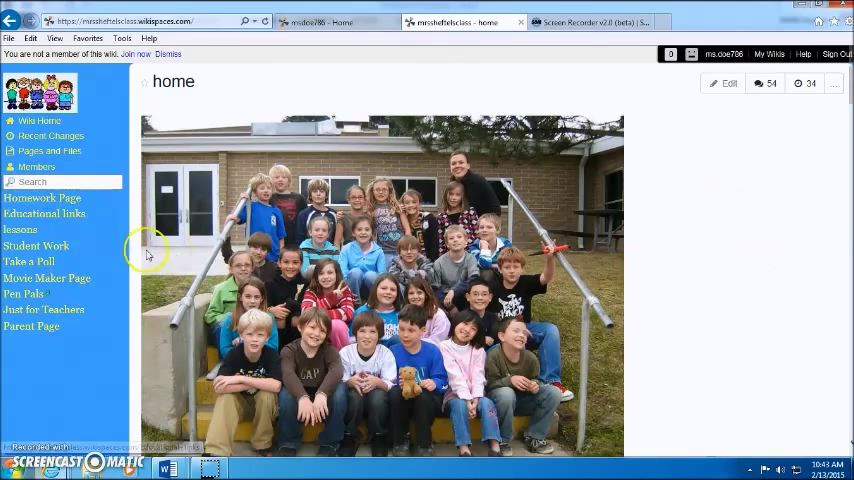
- Scroll to the Parent Information files and favorite-things discussion
scroll("down", 3)
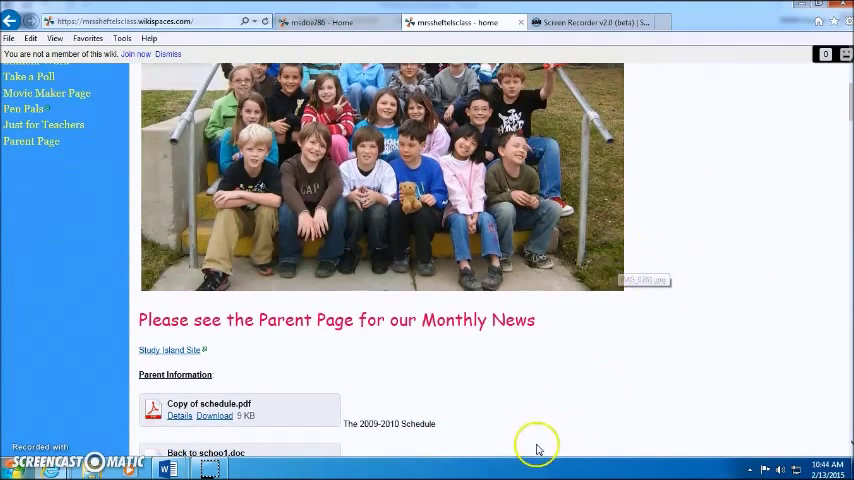
scroll("down", 3)
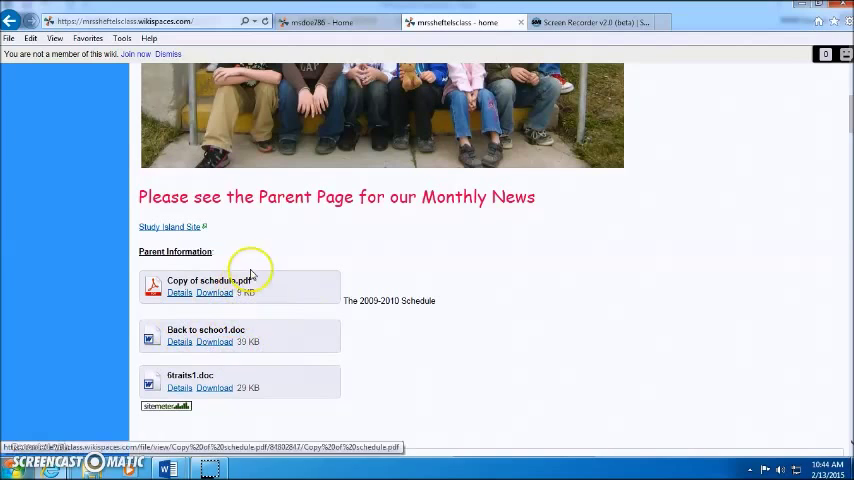
mouse_move(214, 292)
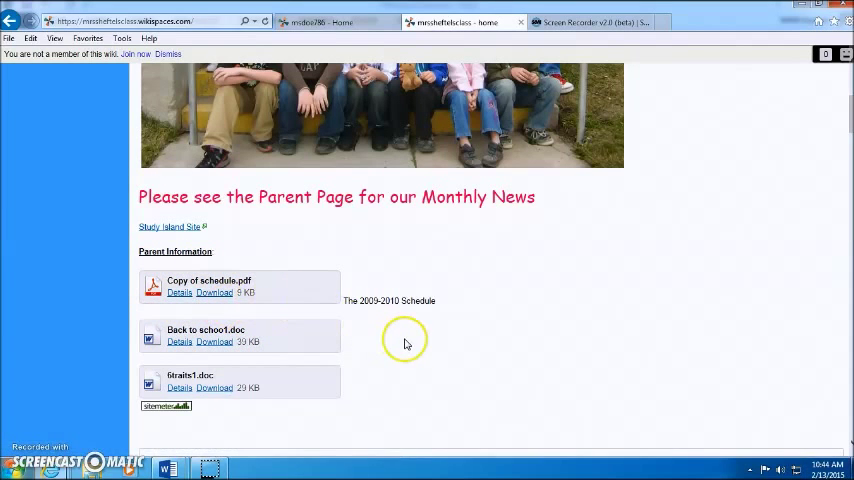
scroll("down", 3)
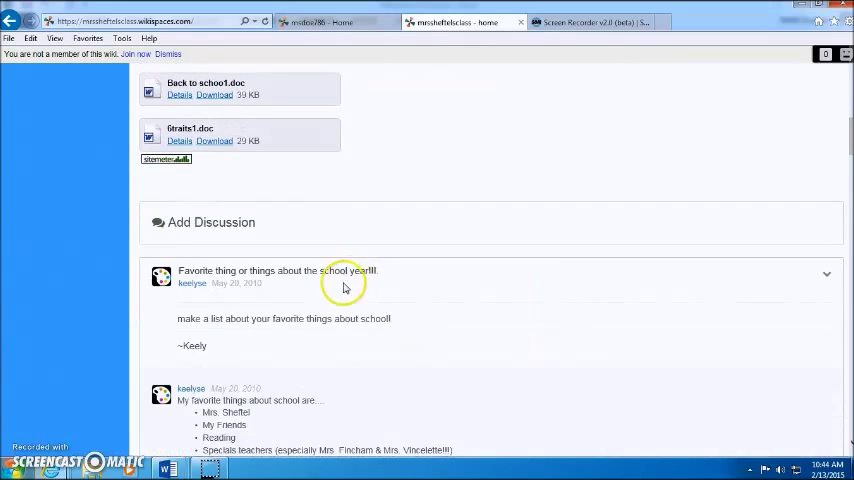
scroll("down", 3)
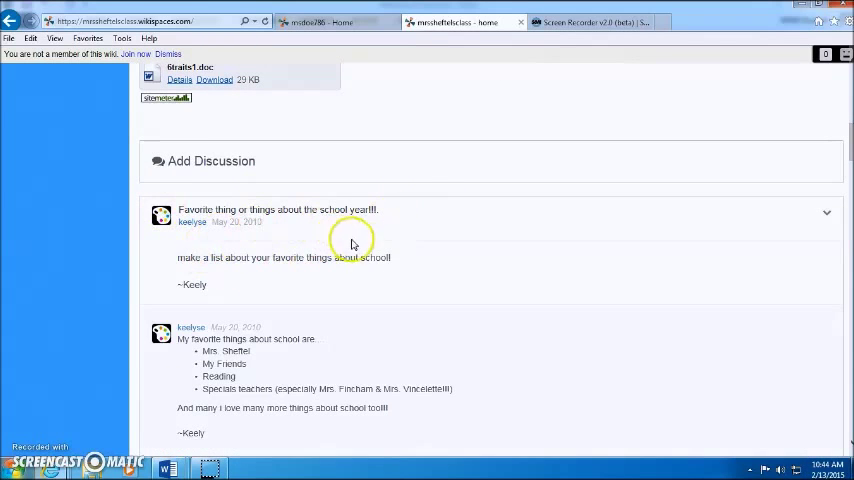
mouse_move(264, 224)
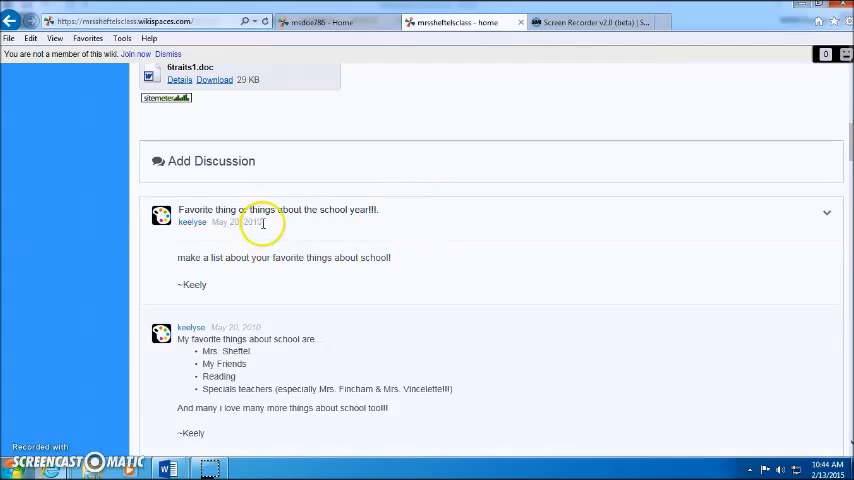
mouse_move(384, 216)
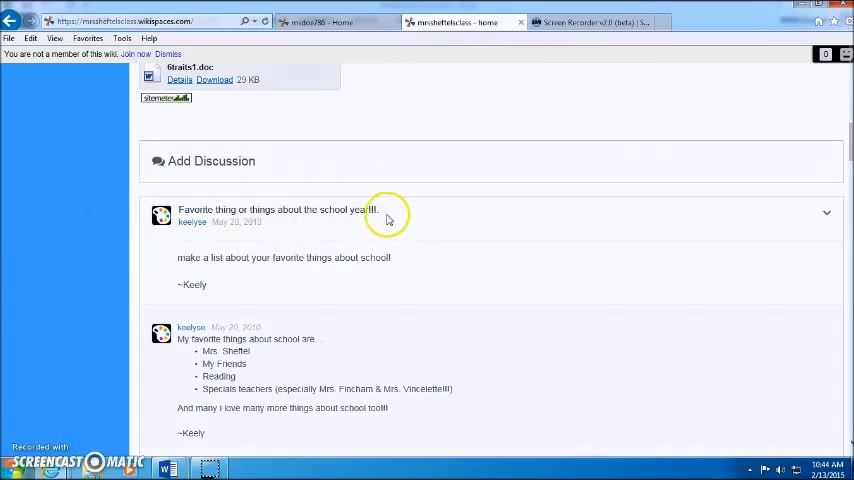
scroll("down", 3)
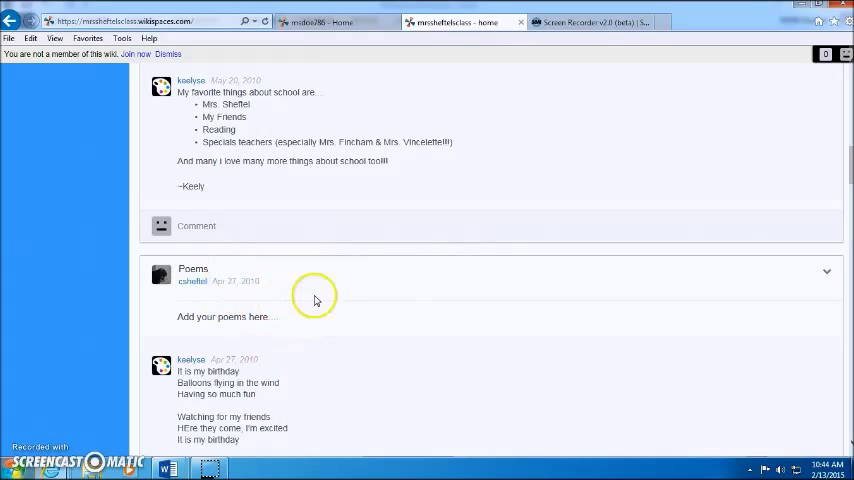
scroll("down", 3)
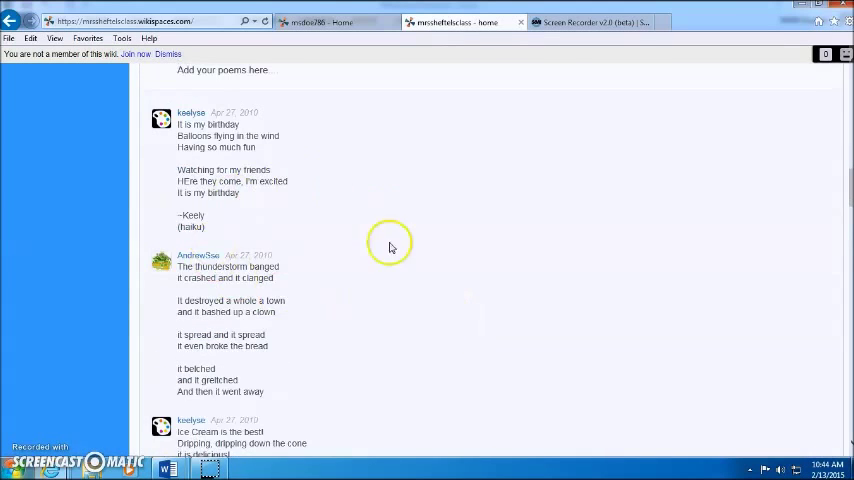
scroll("down", 3)
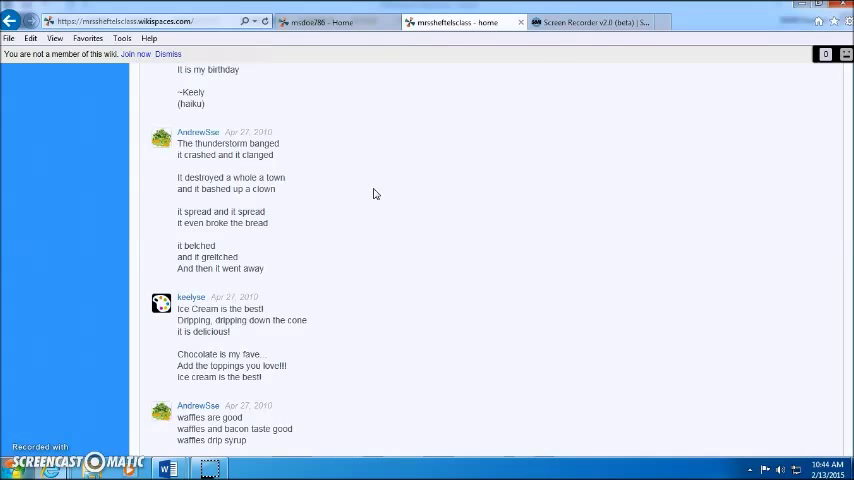
scroll("up", 3)
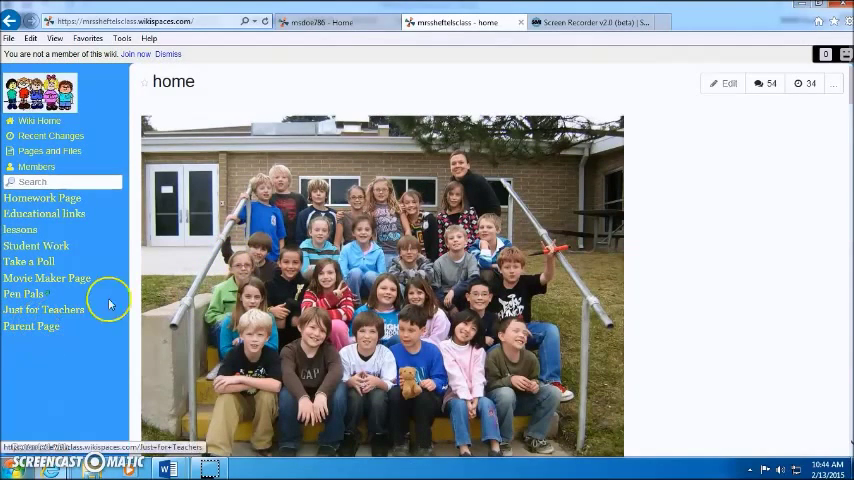
mouse_move(42, 196)
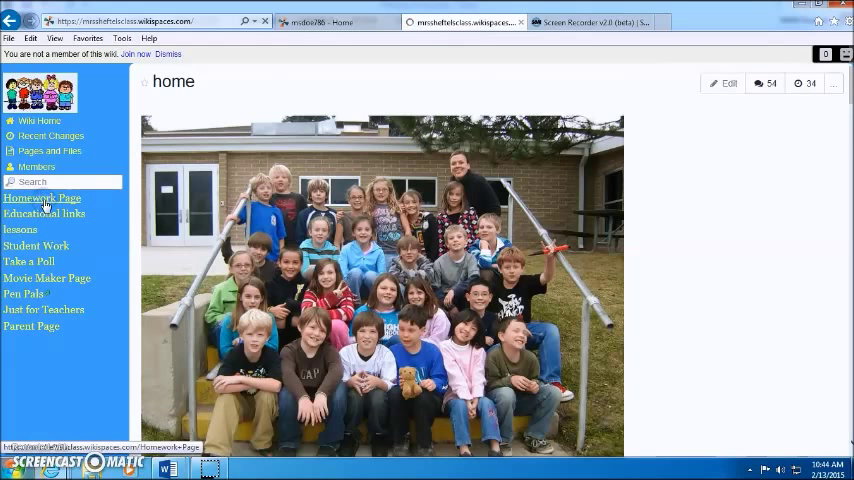
- View the Homework Page's May 10-14 schedule, vocabulary table and Helpful Links PDFs
left_click(40, 196)
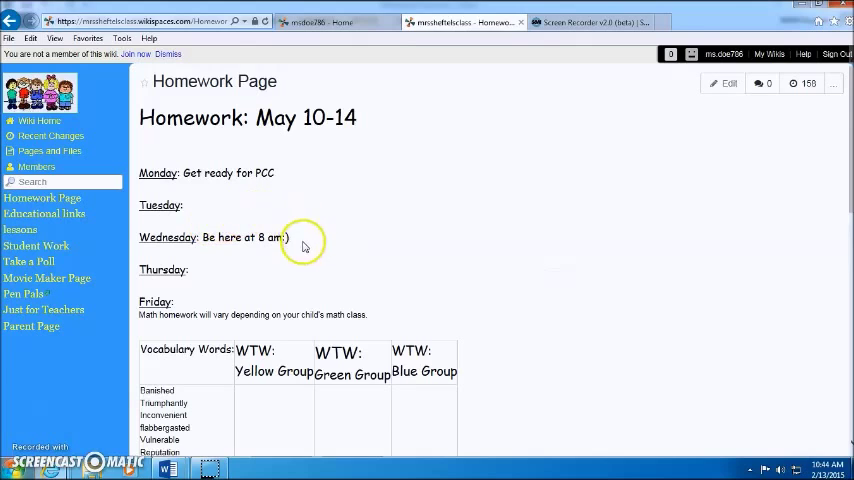
scroll("down", 3)
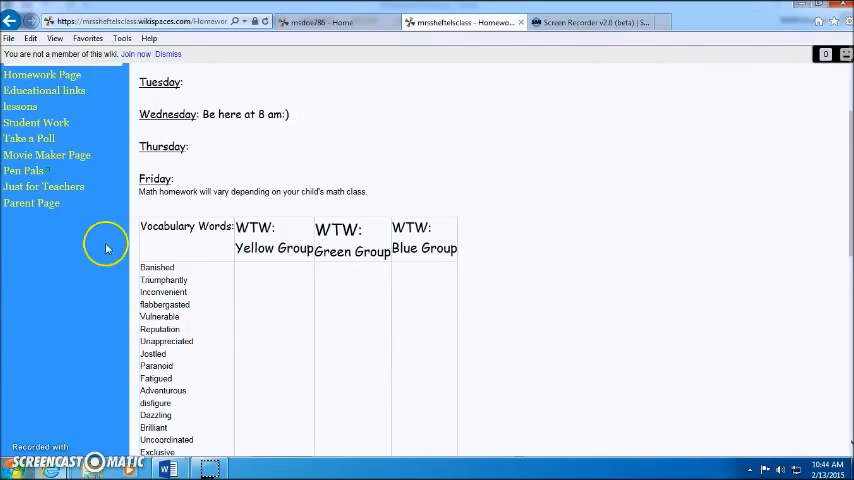
scroll("down", 3)
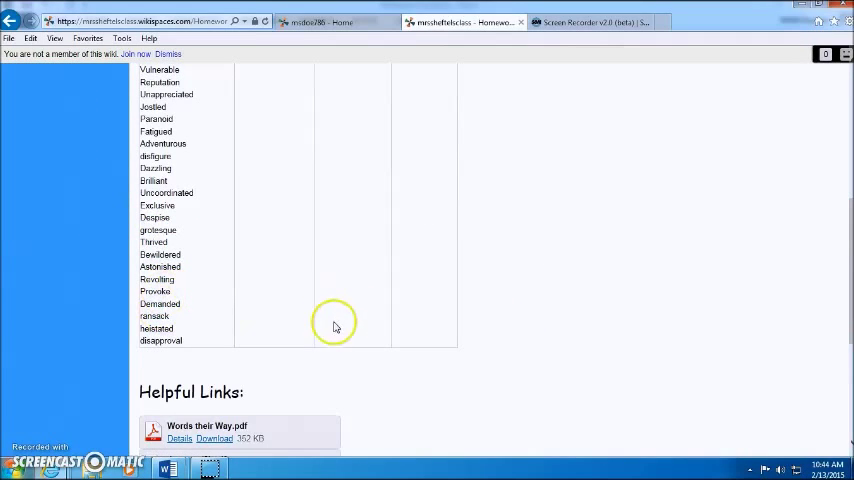
scroll("down", 3)
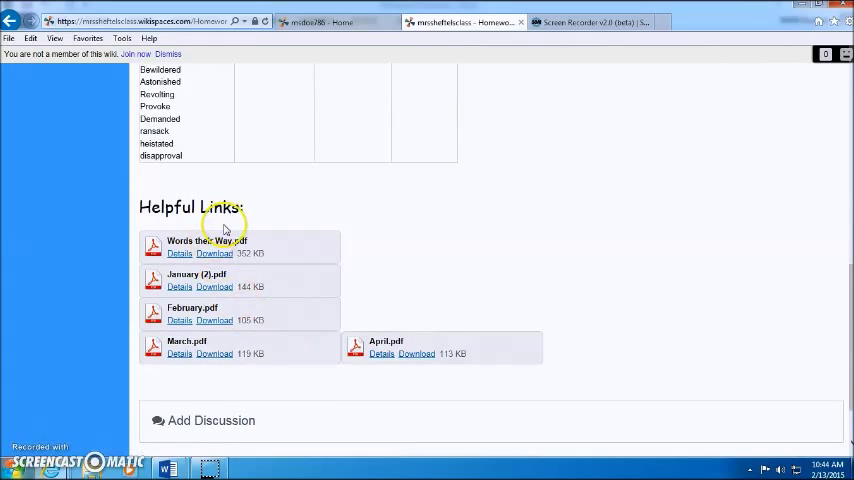
mouse_move(402, 218)
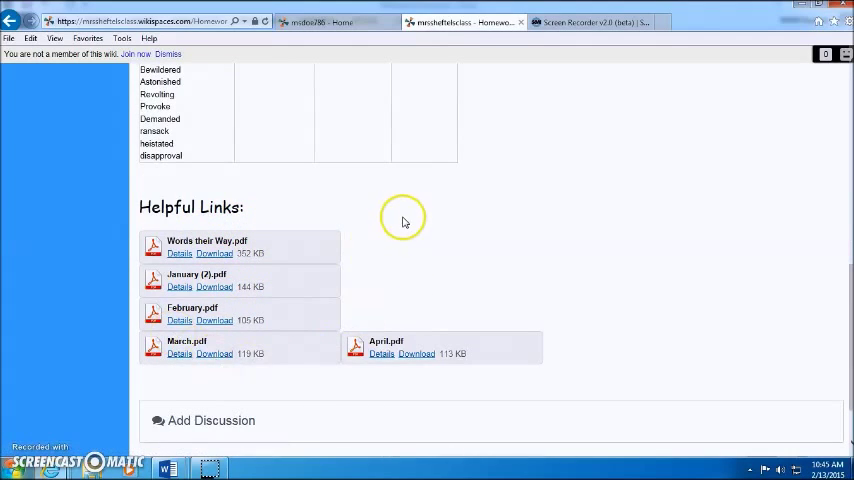
scroll("up", 3)
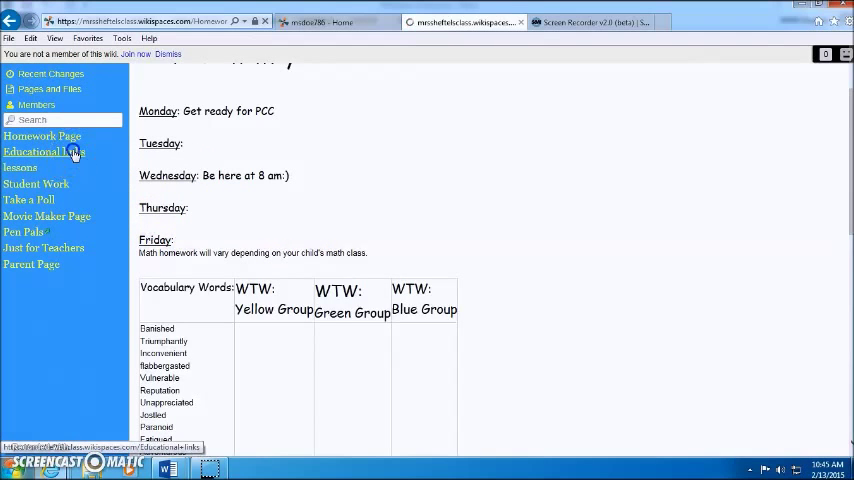
- Browse the Educational Links list, then move on to the Student Work page
left_click(44, 152)
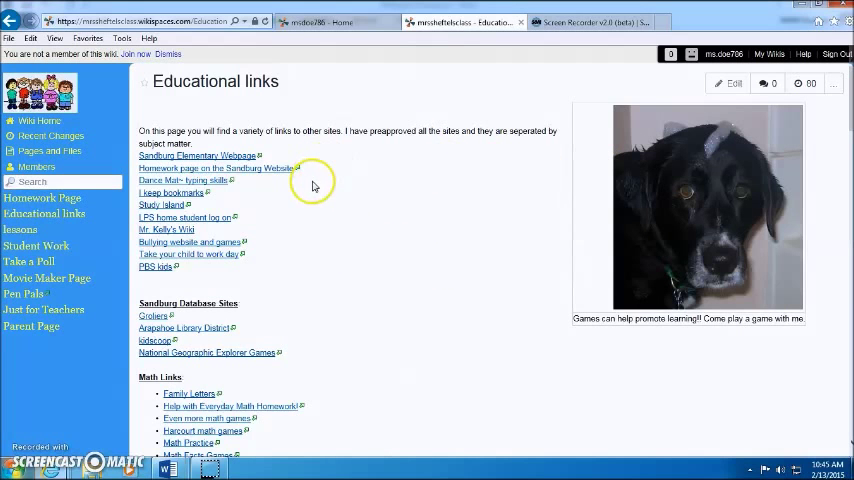
scroll("down", 3)
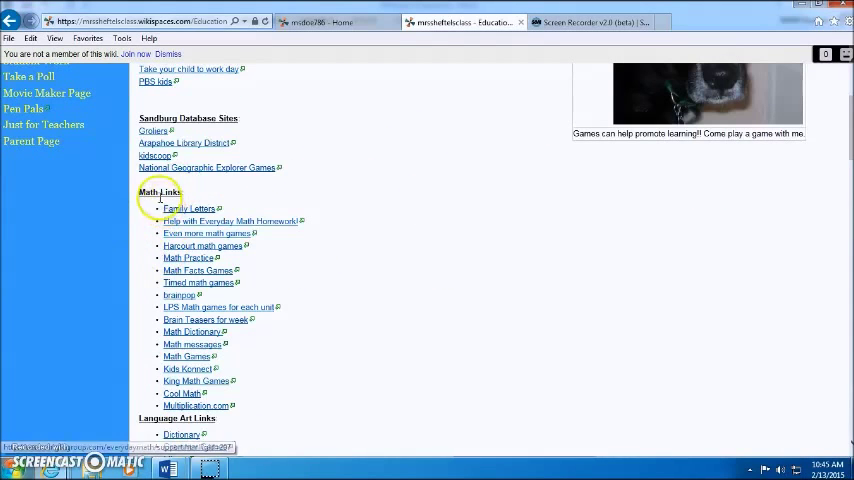
mouse_move(310, 332)
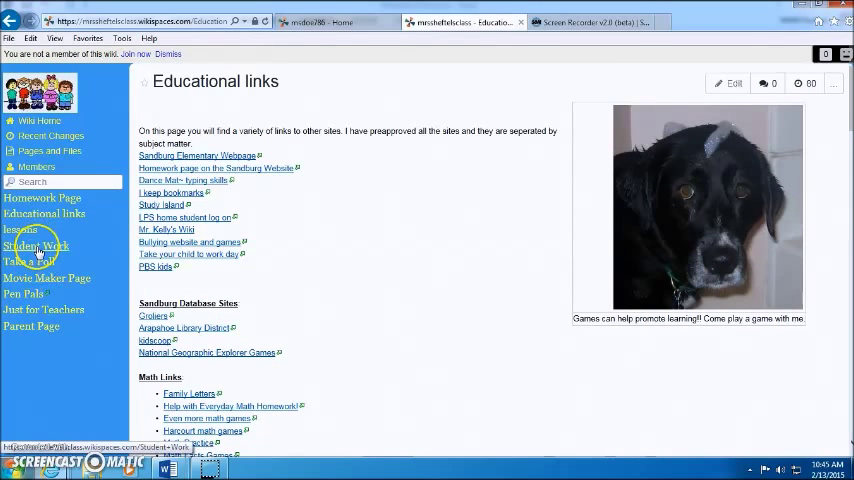
left_click(34, 244)
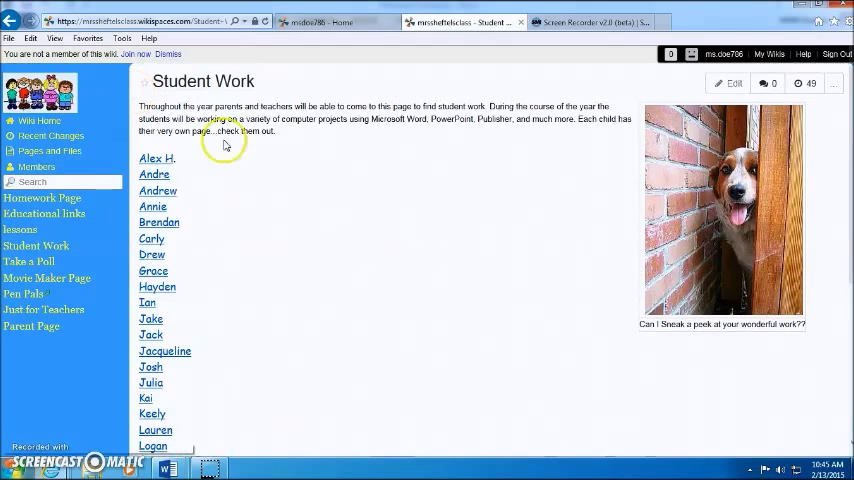
mouse_move(234, 428)
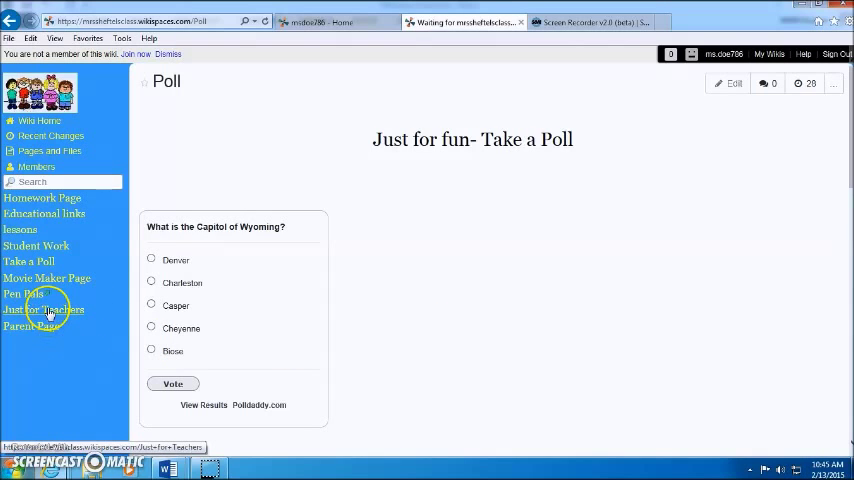
mouse_move(88, 320)
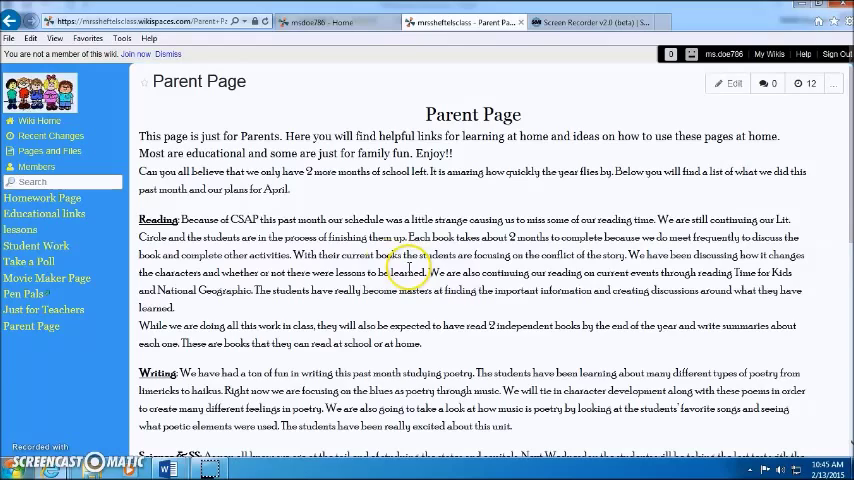
mouse_move(598, 210)
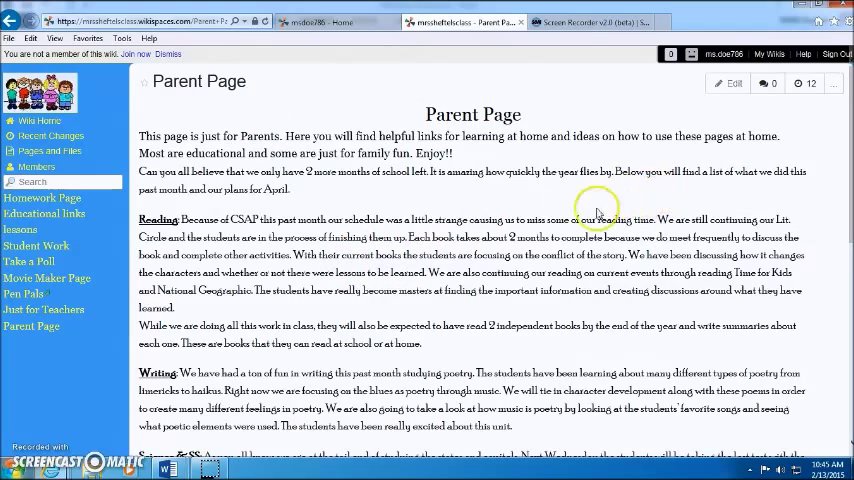
mouse_move(660, 256)
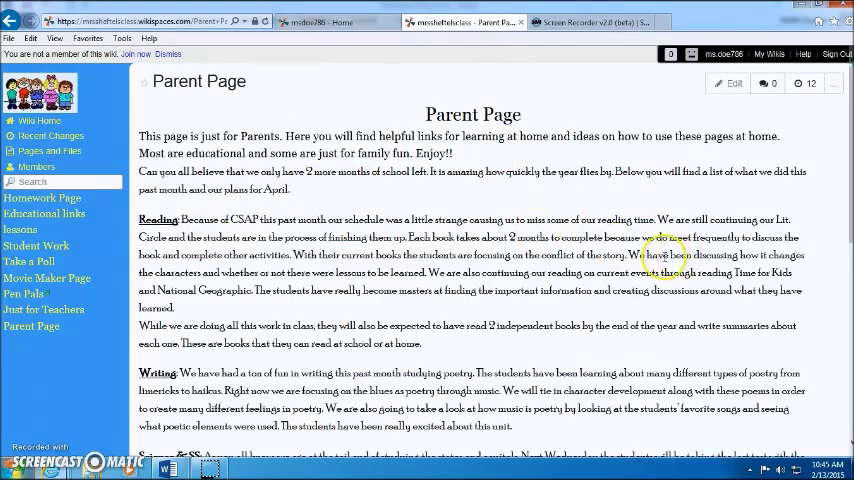
- Read through the Parent Page, then show the home page with all blocked content loaded
scroll("down", 3)
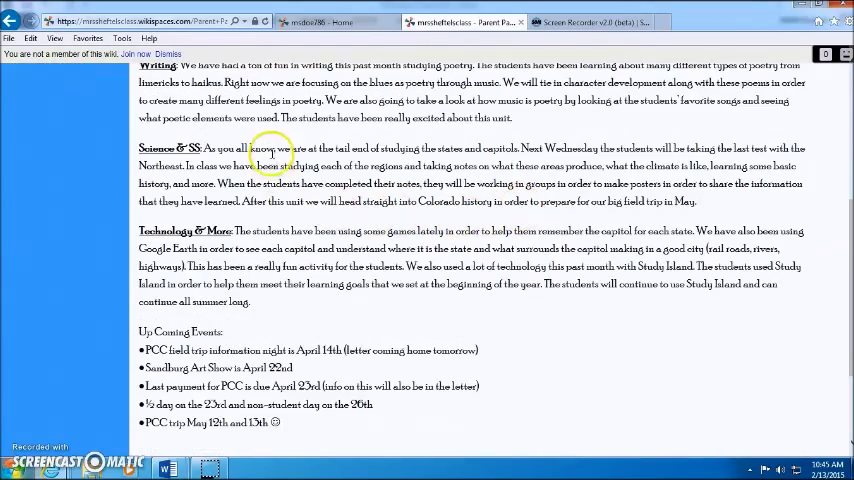
mouse_move(458, 292)
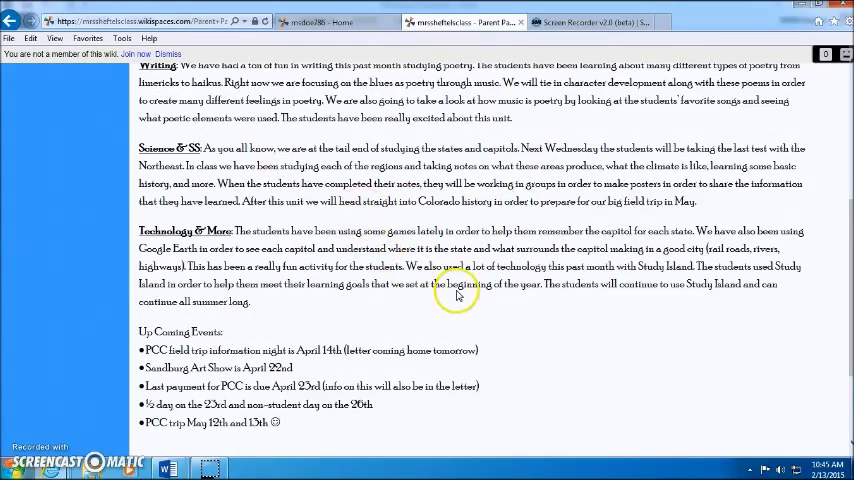
scroll("up", 3)
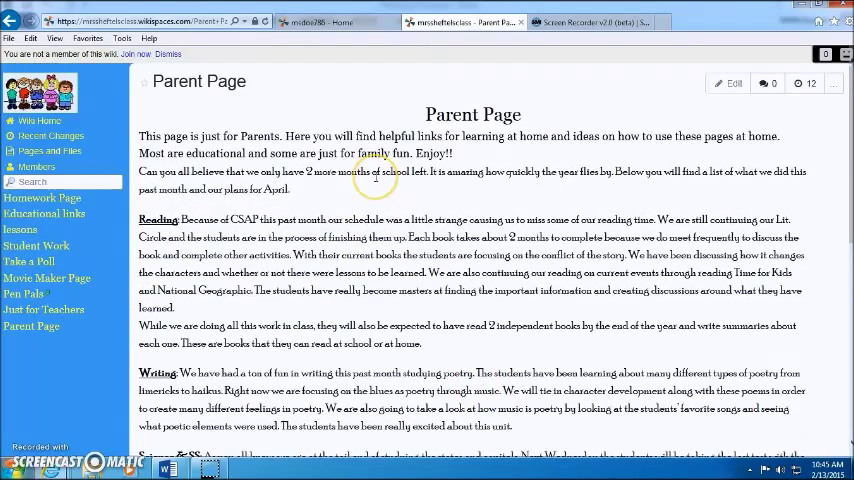
mouse_move(184, 292)
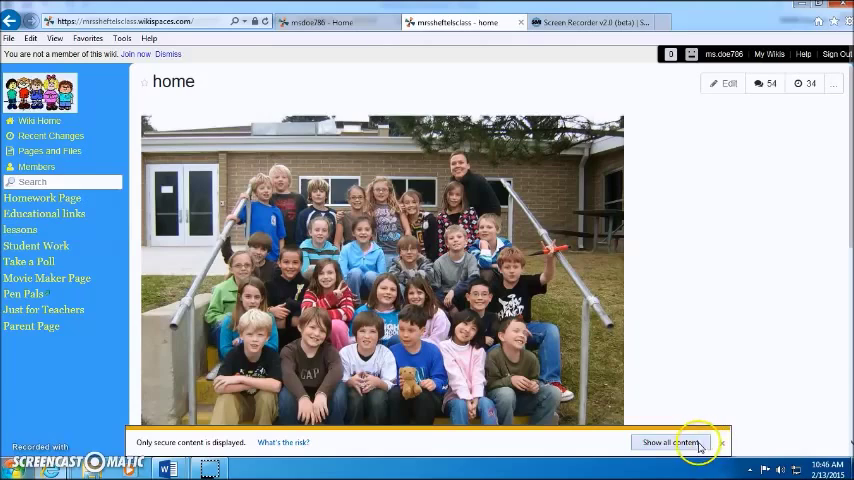
left_click(672, 442)
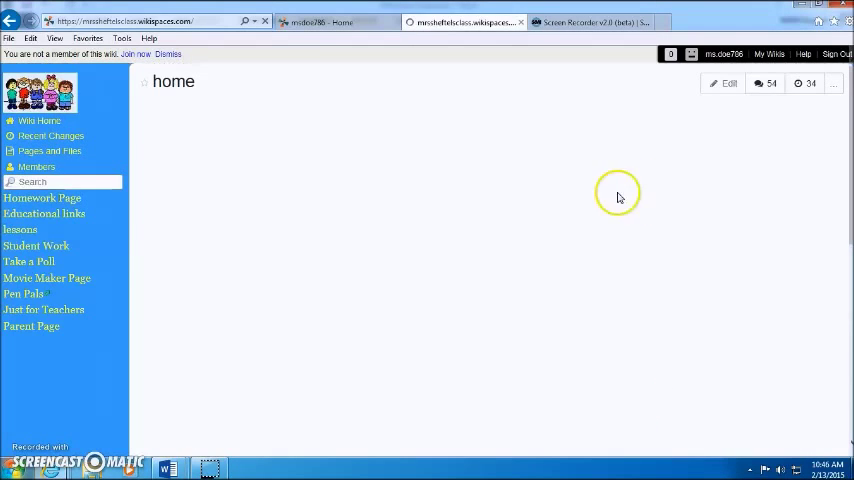